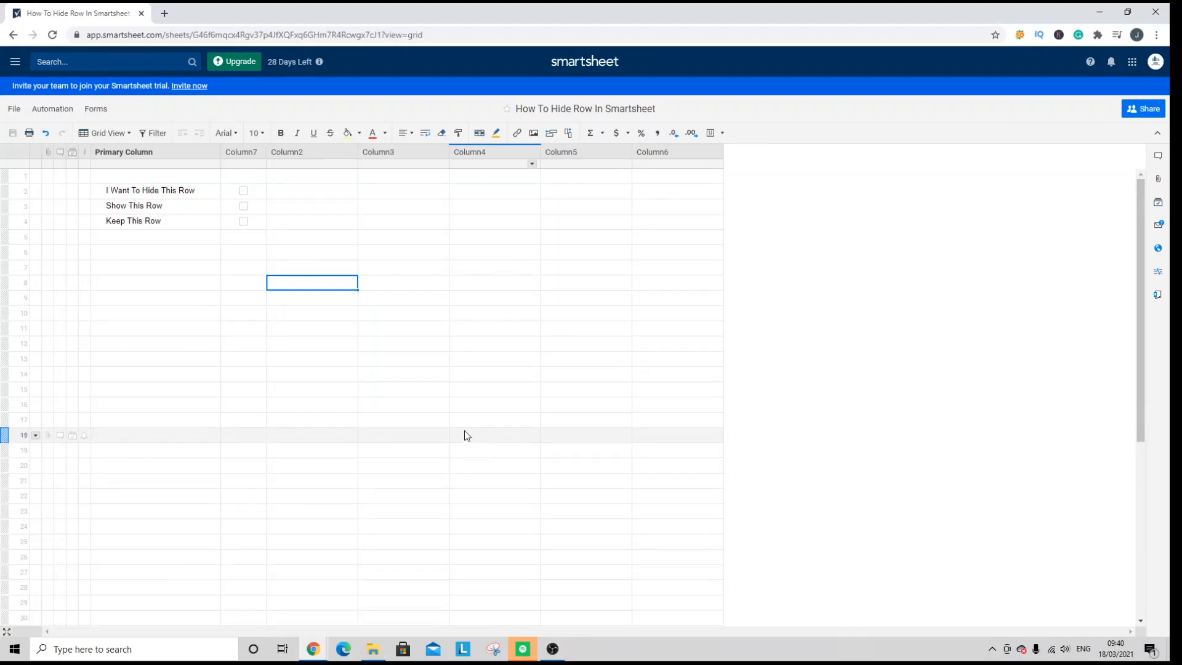
# - Select the 'I Want To Hide This Row' row, then dismiss its options menu
pyautogui.click(407, 359)
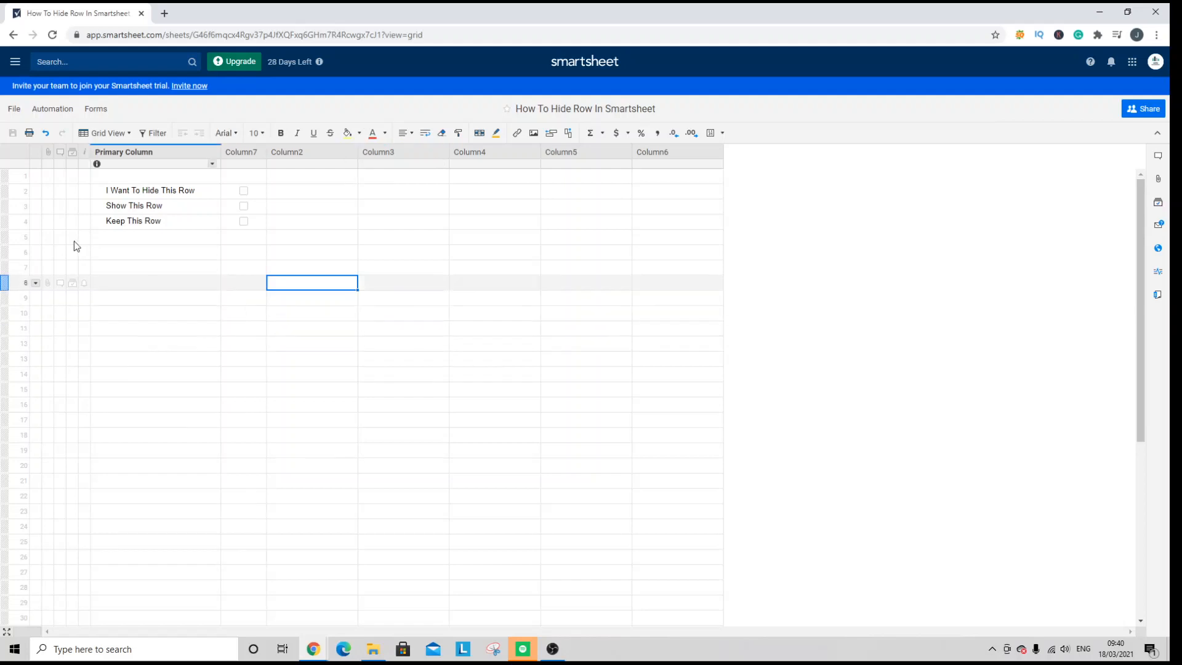
pyautogui.click(151, 190)
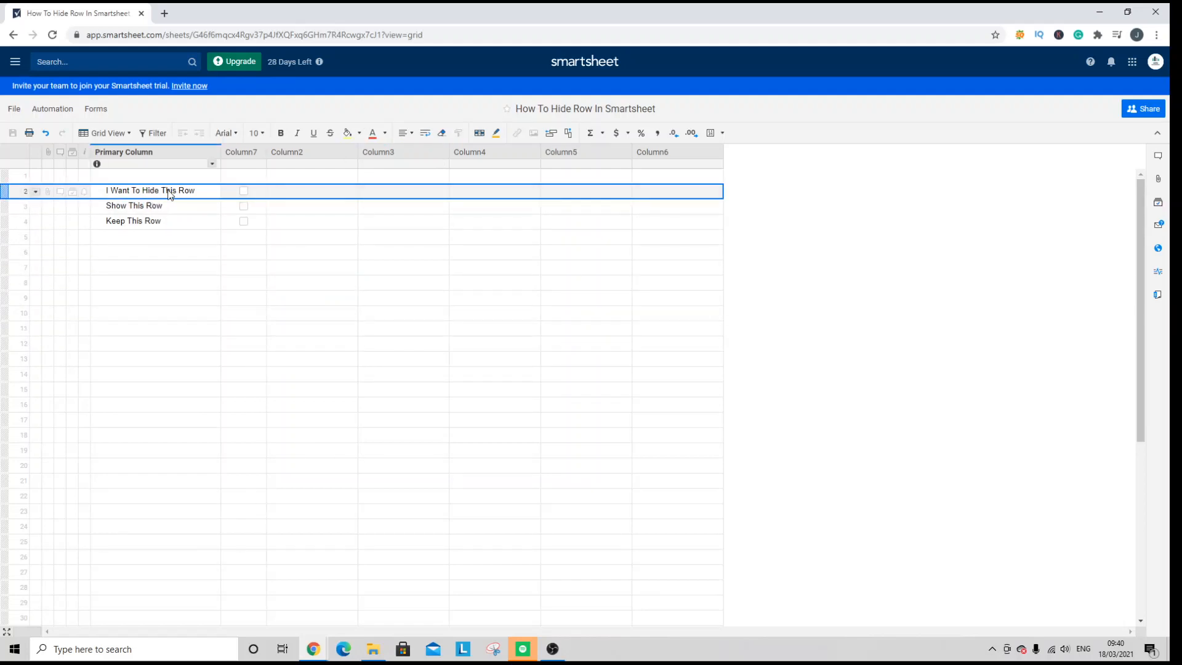
pyautogui.rightClick(151, 190)
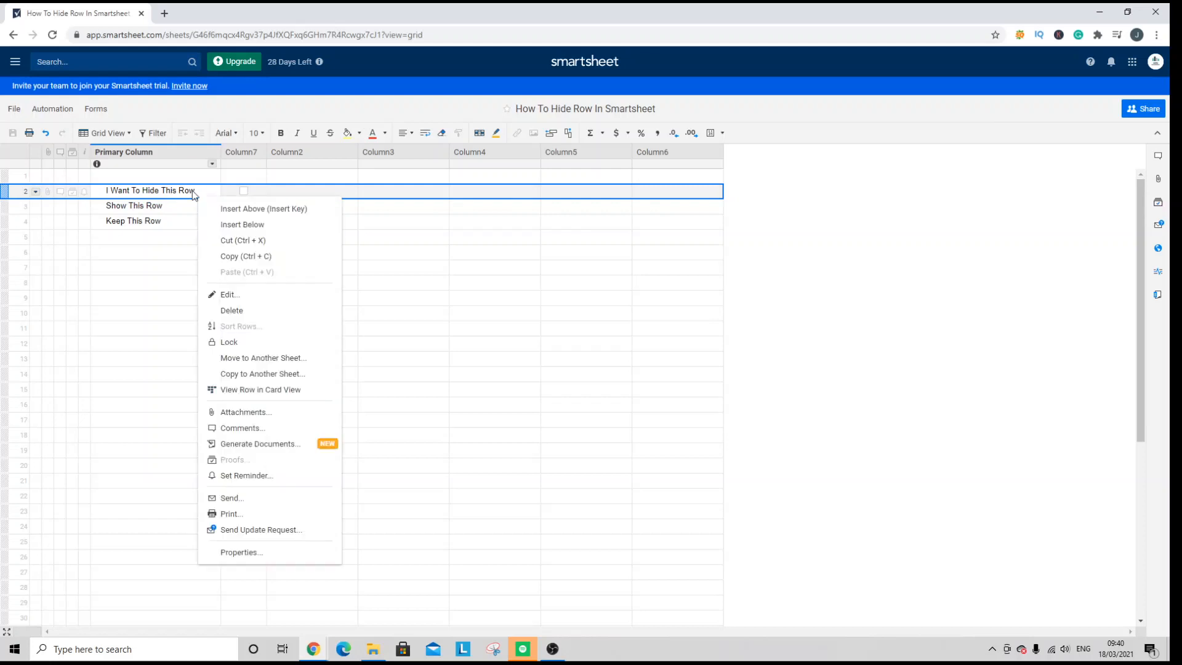
pyautogui.moveTo(260, 414)
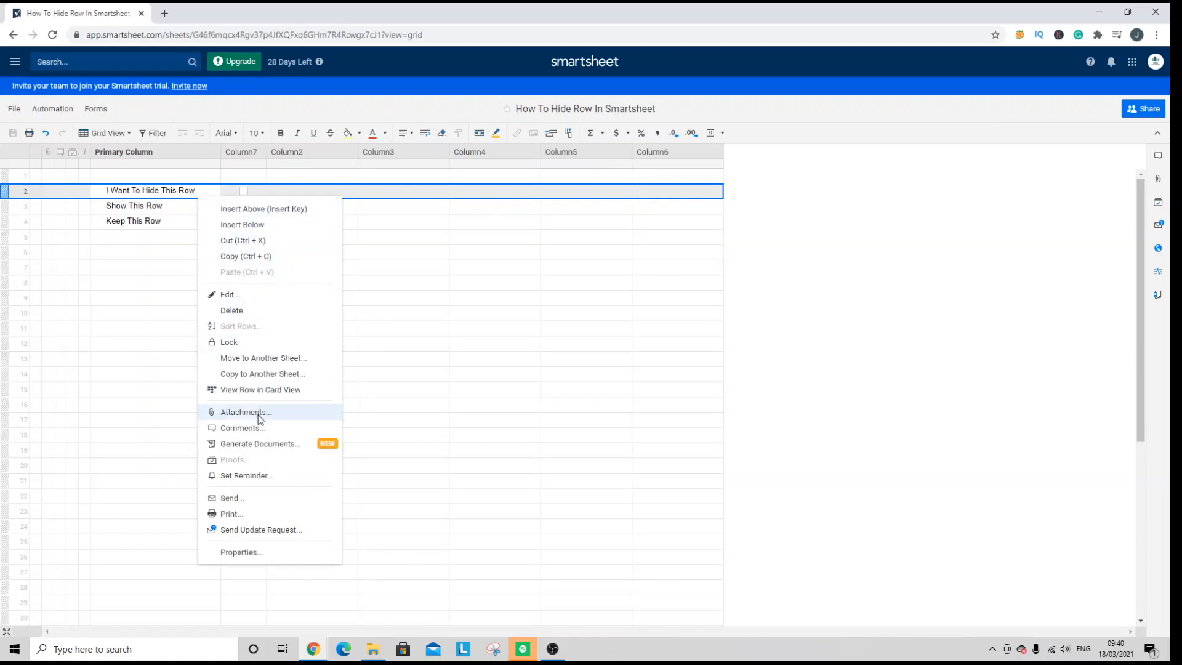
pyautogui.moveTo(262, 389)
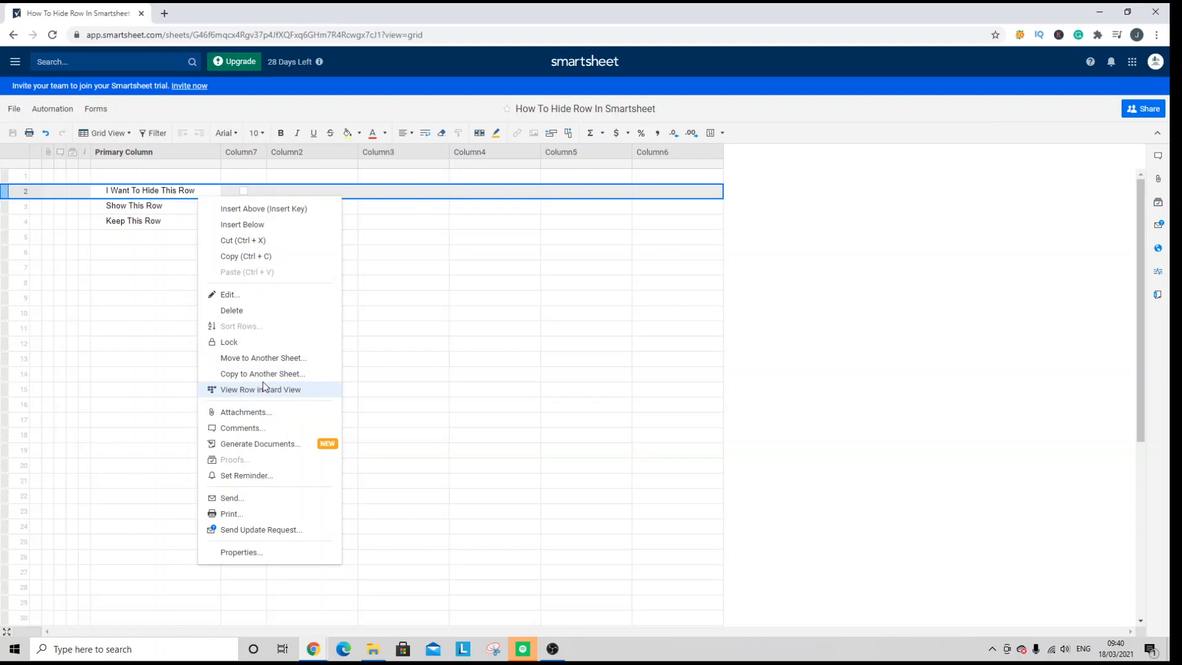
pyautogui.moveTo(352, 376)
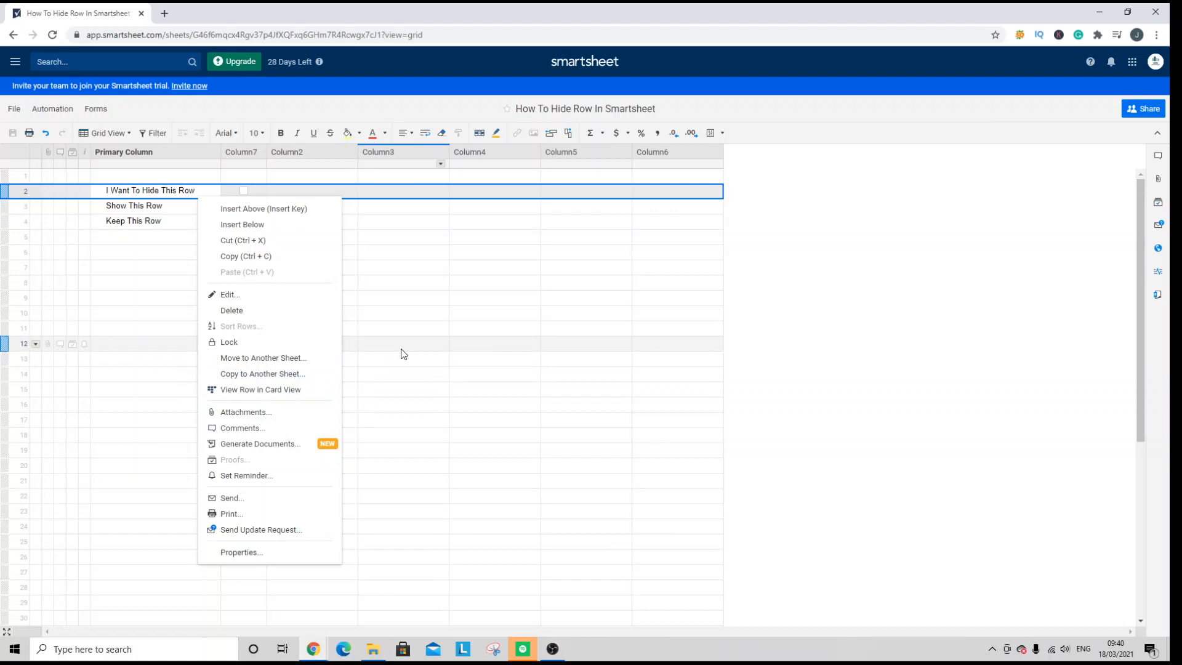
pyautogui.click(403, 344)
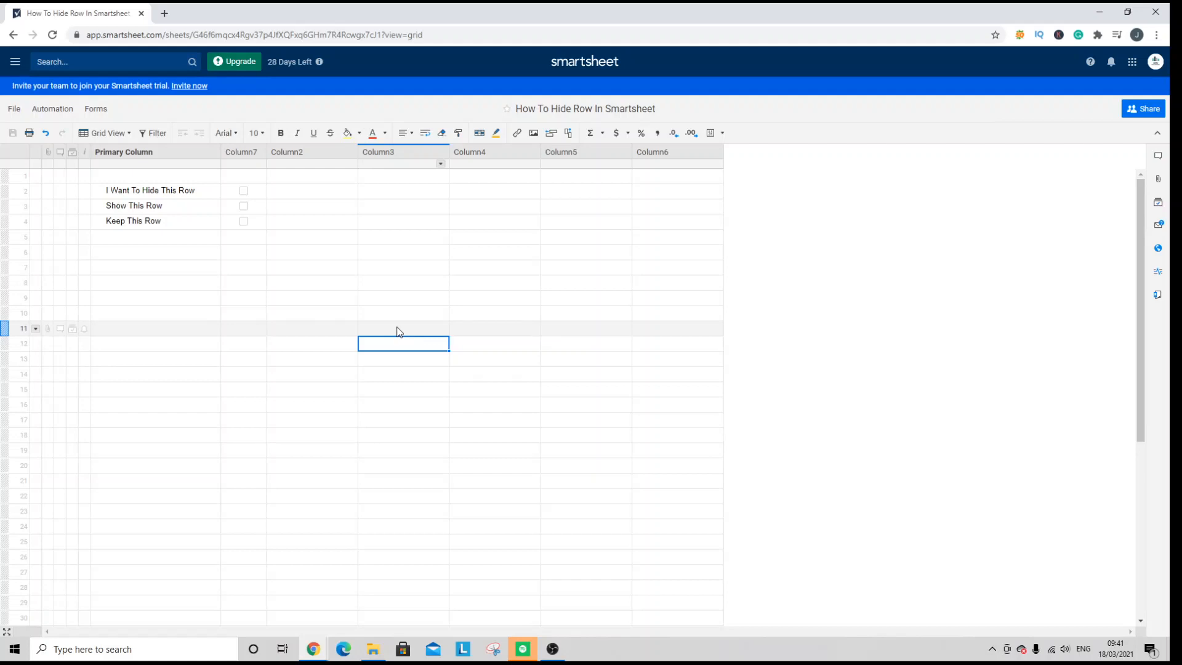
pyautogui.click(23, 191)
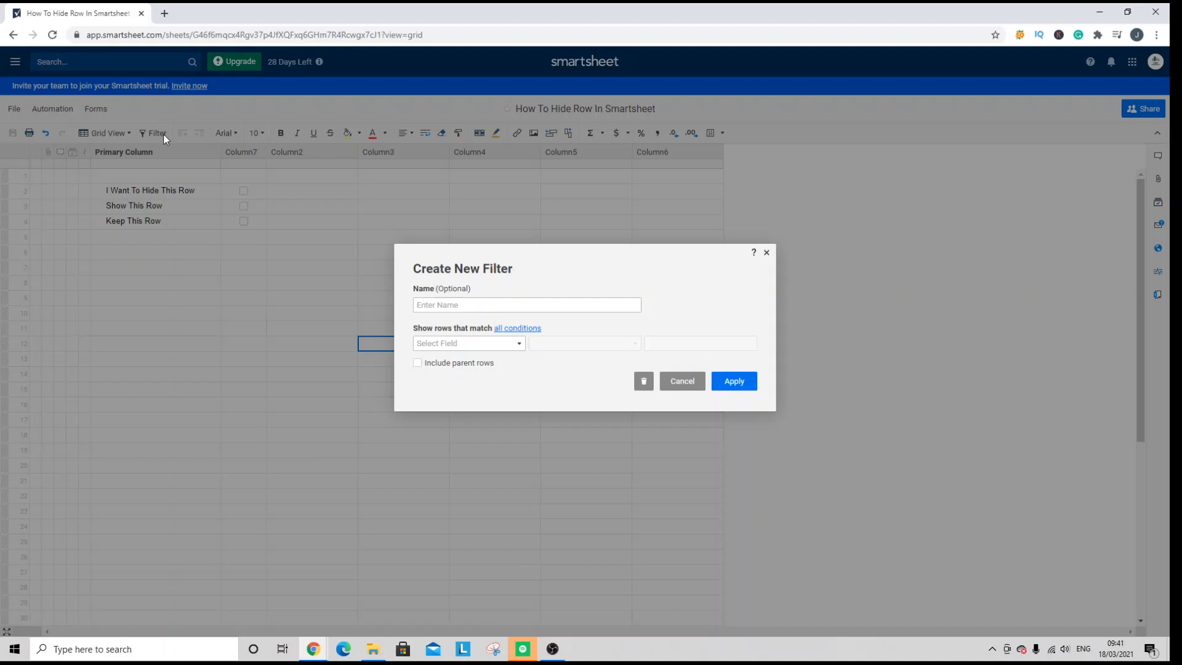
# - Name the new filter 'Hide' with condition Primary Column does not contain 'Hide'
pyautogui.write('Hid')
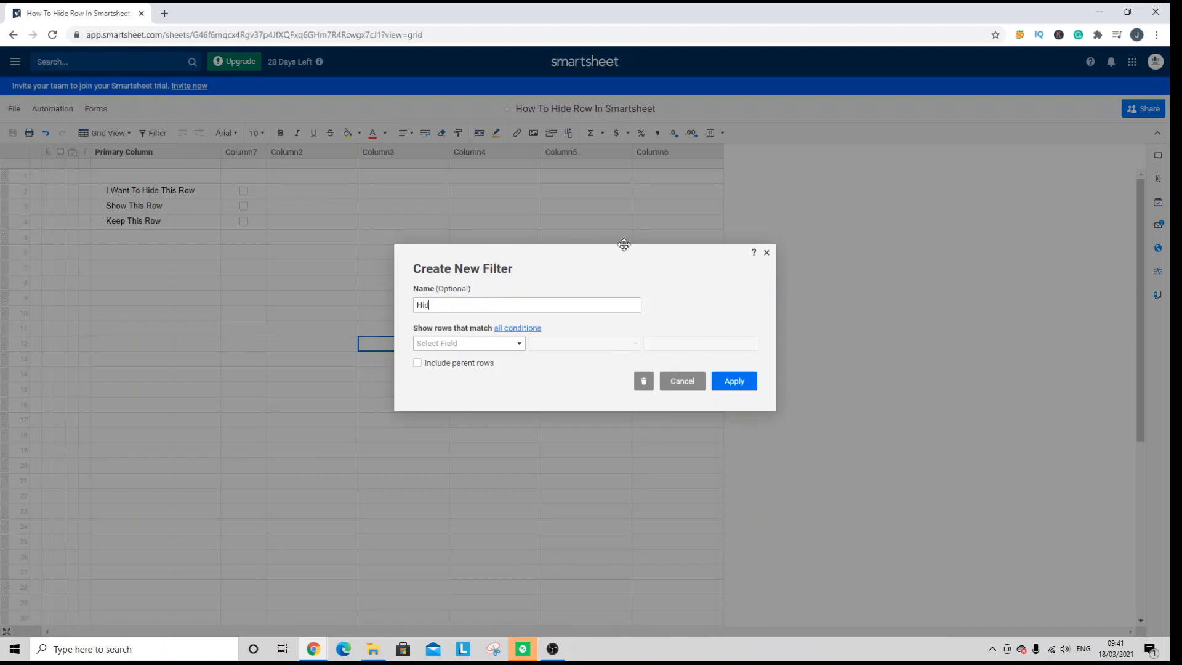
pyautogui.write('e')
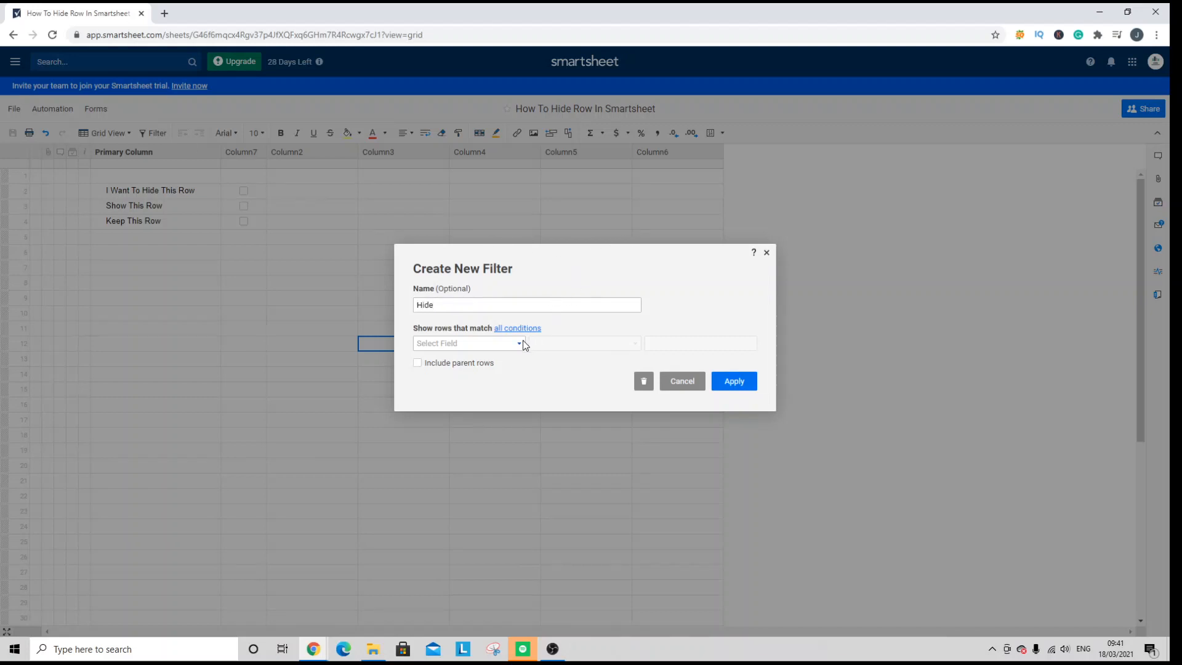
pyautogui.click(524, 343)
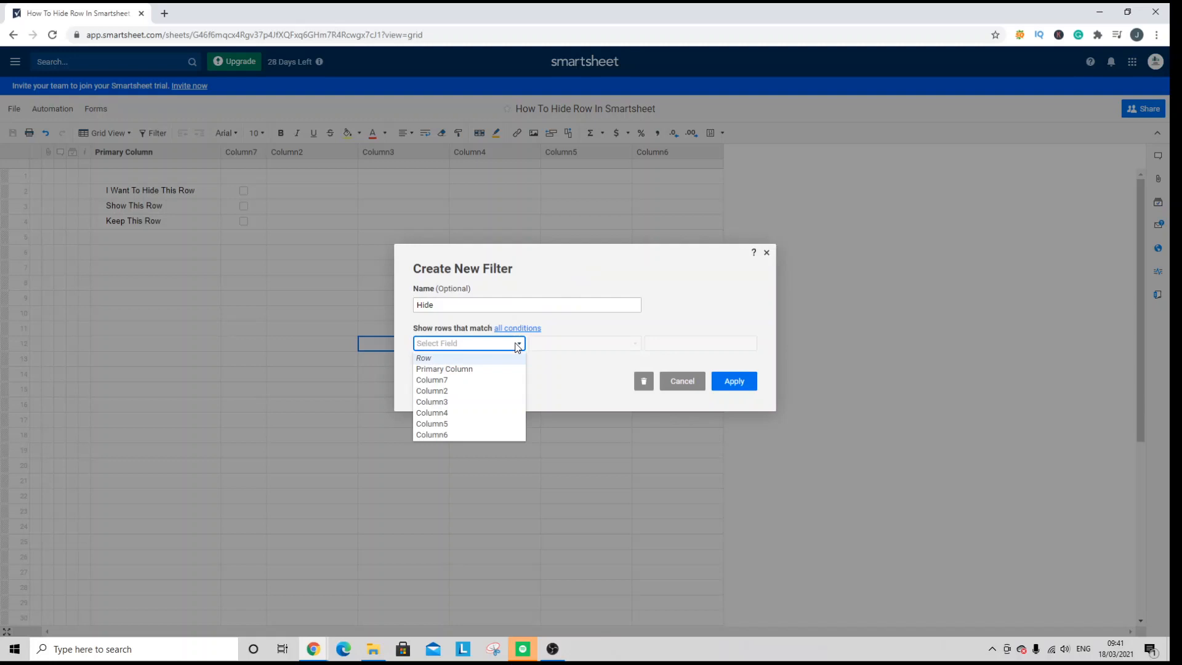
pyautogui.click(444, 369)
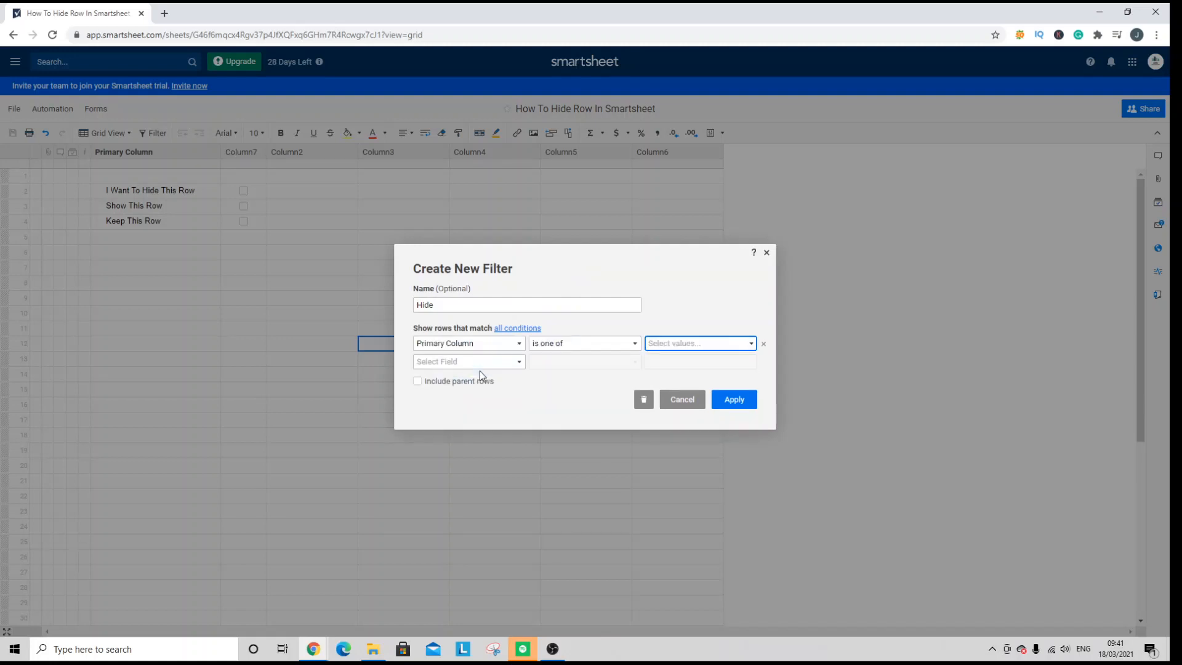
pyautogui.moveTo(567, 343)
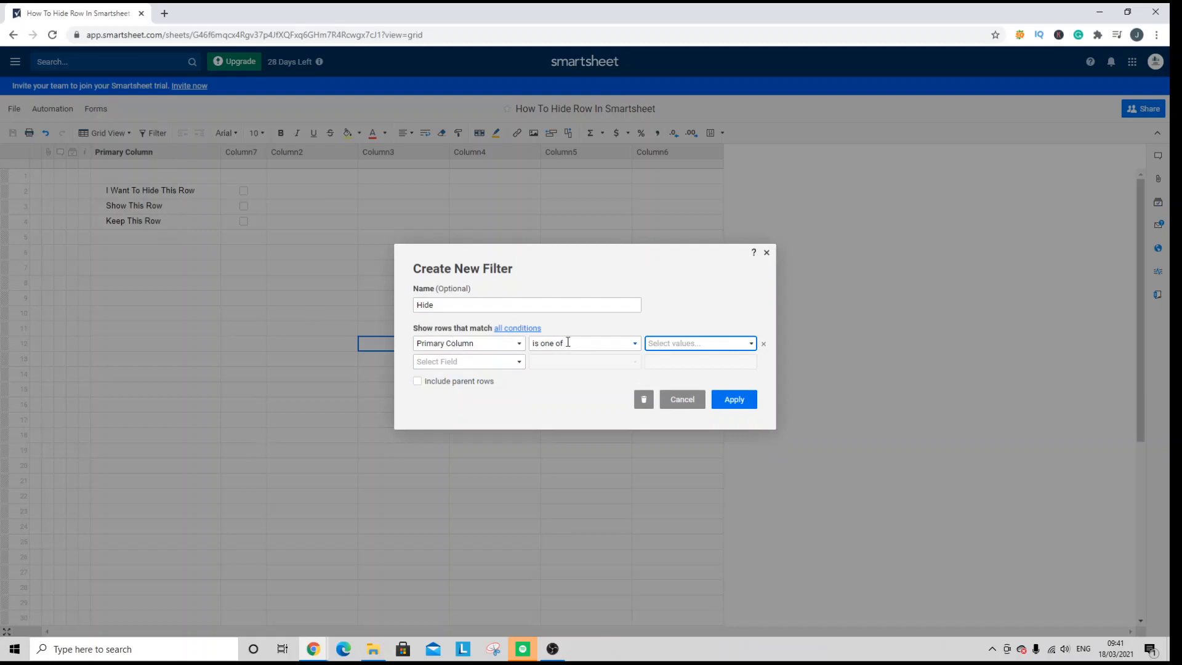
pyautogui.click(583, 342)
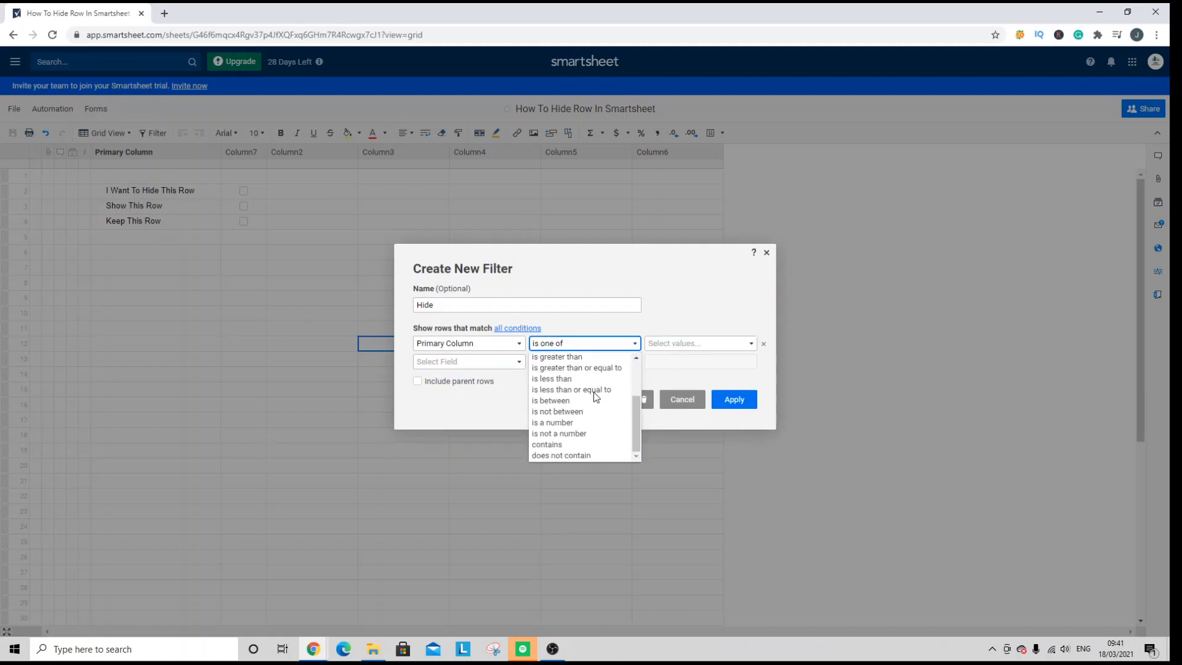
pyautogui.moveTo(571, 390)
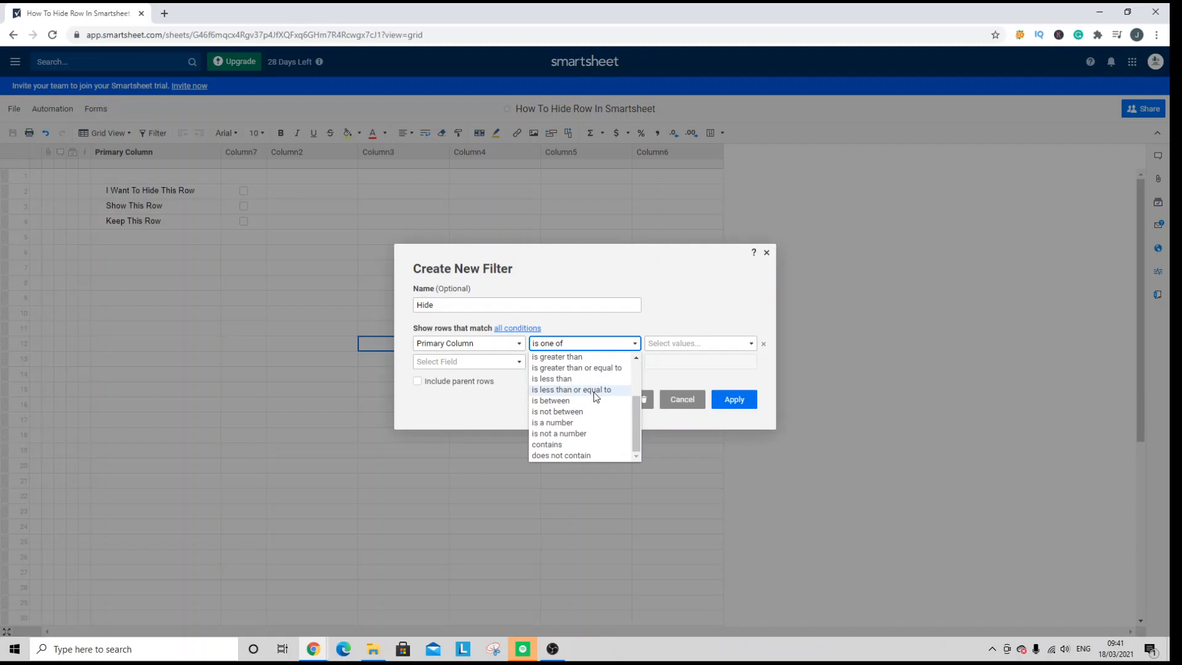
pyautogui.moveTo(588, 447)
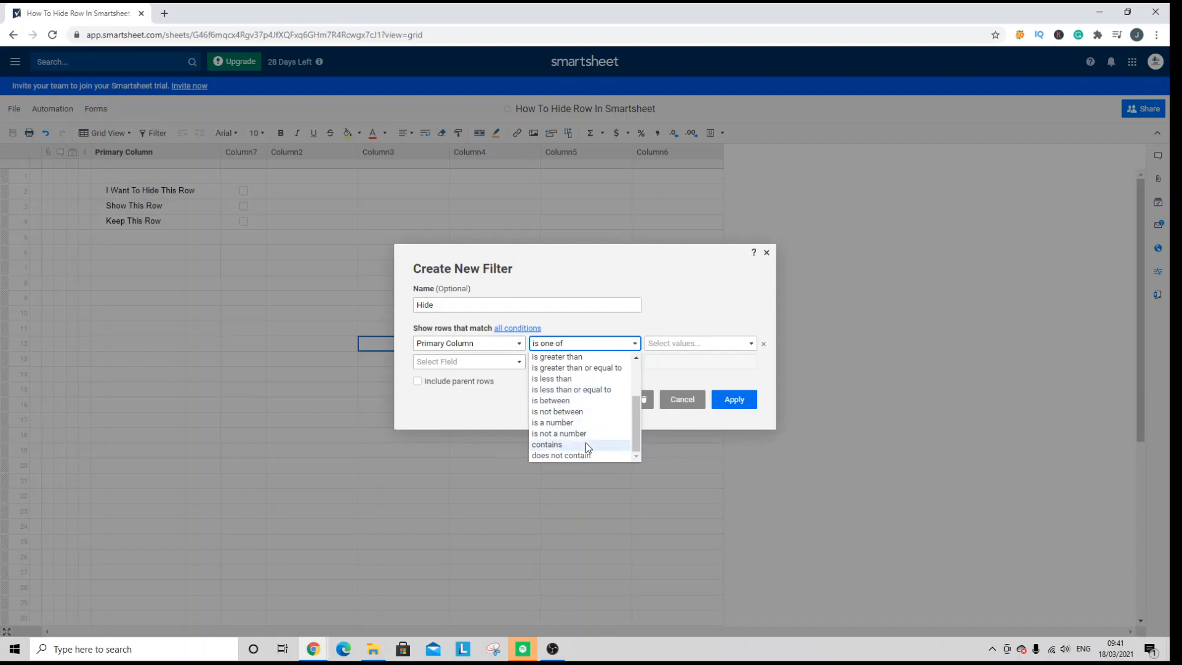
pyautogui.click(561, 456)
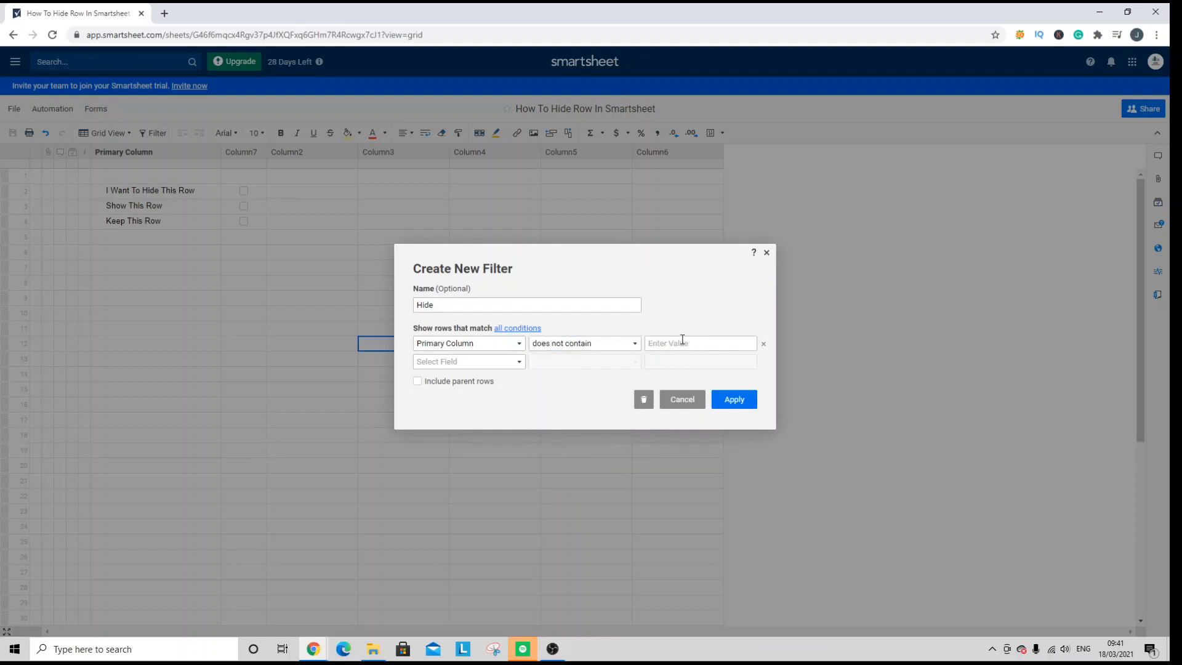
pyautogui.write('Hid')
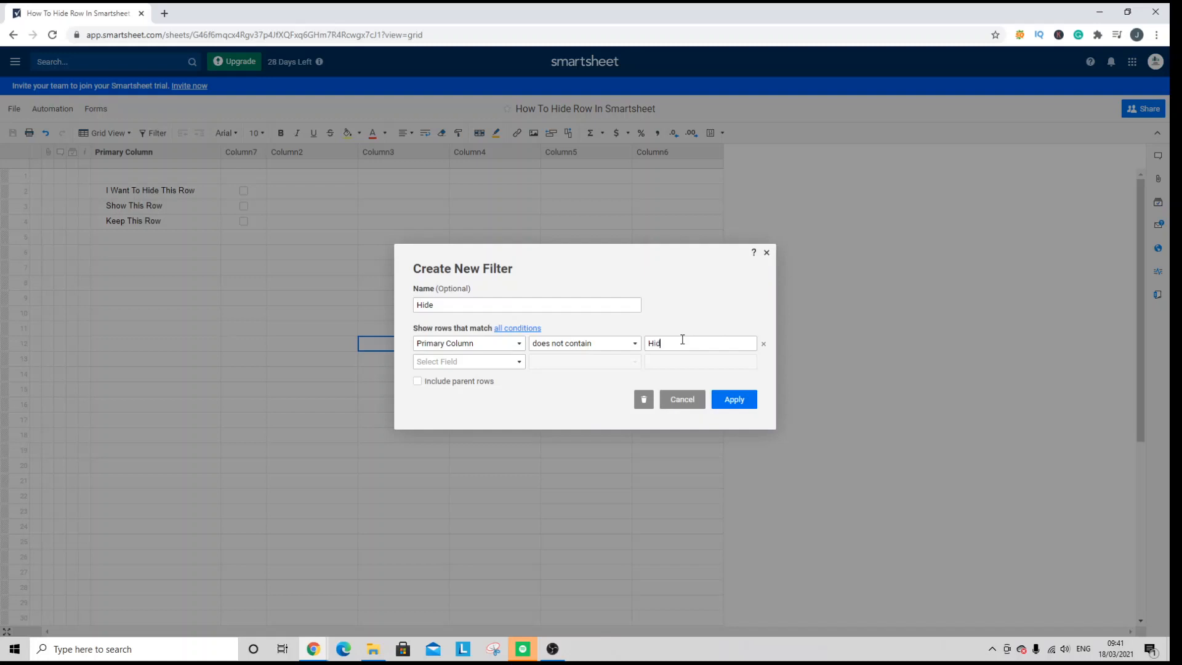
pyautogui.write('e')
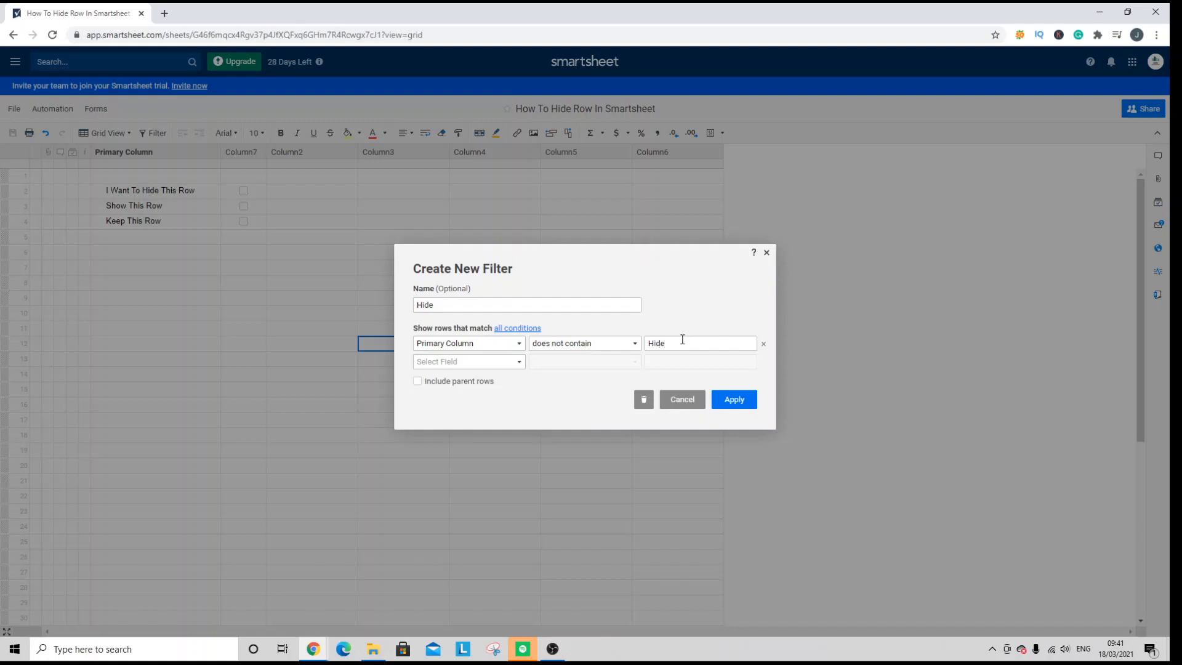
pyautogui.moveTo(158, 190)
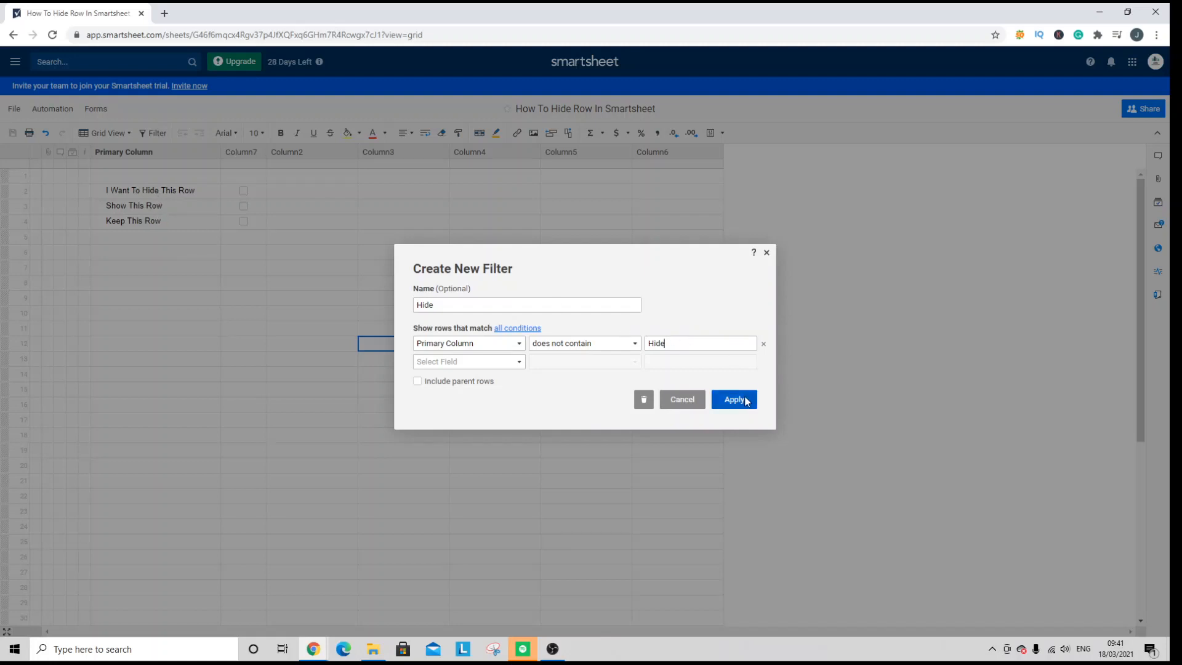
# - Apply the Hide filter, then select the row 1 header
pyautogui.click(734, 399)
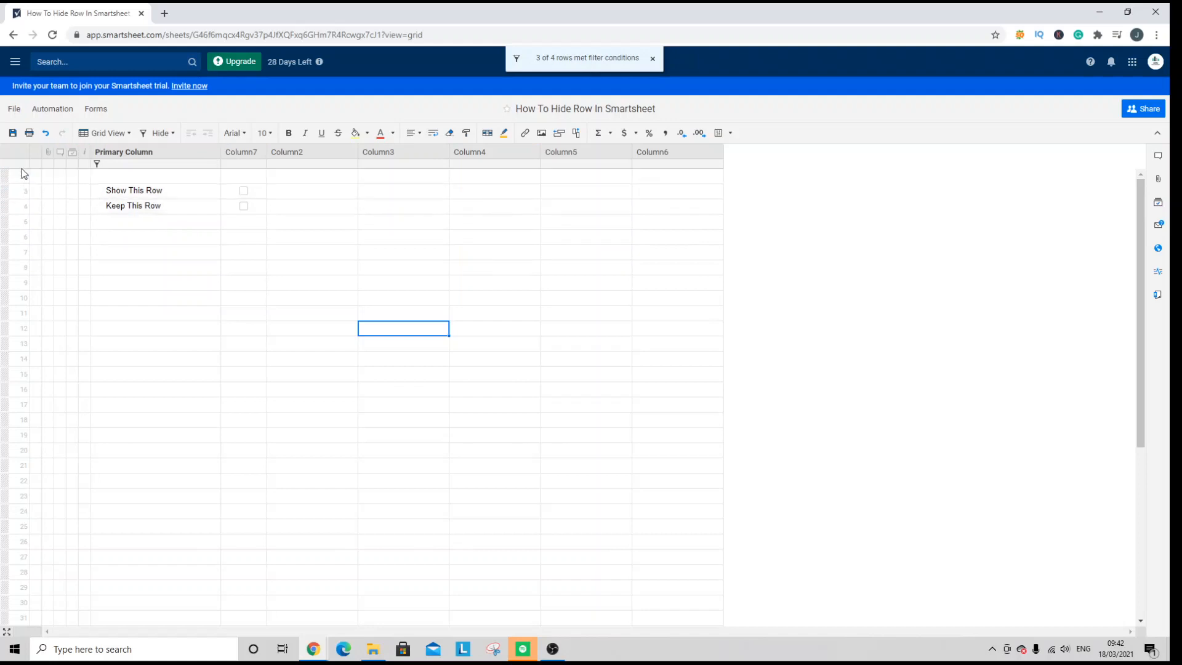
pyautogui.click(24, 175)
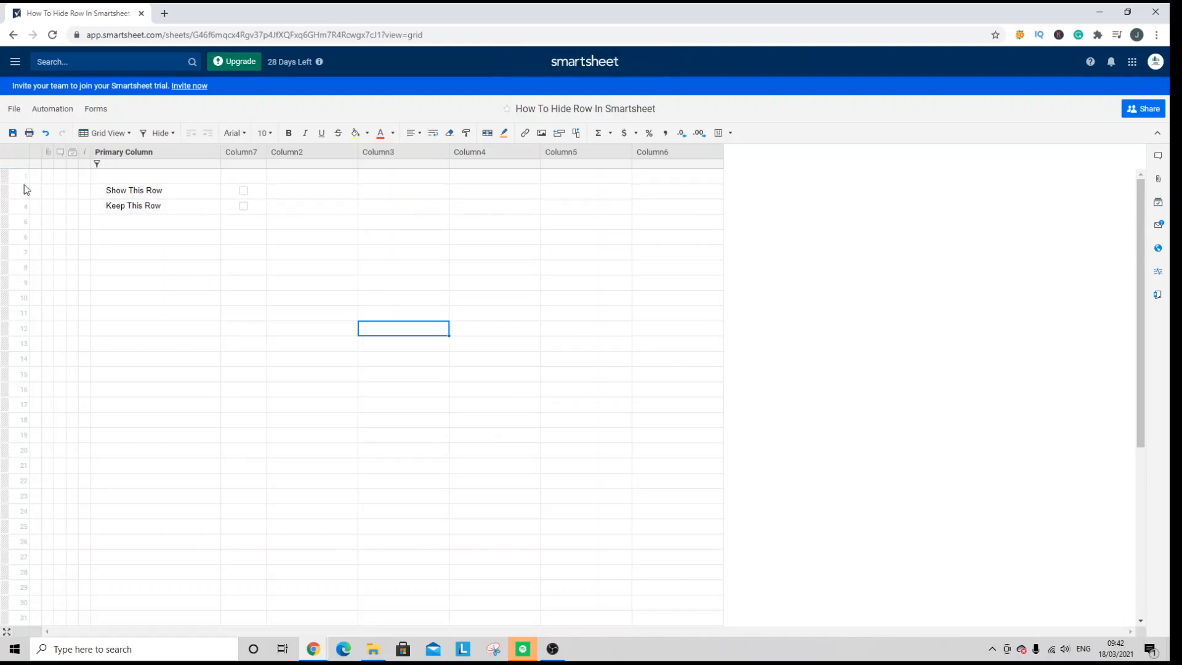
pyautogui.click(24, 176)
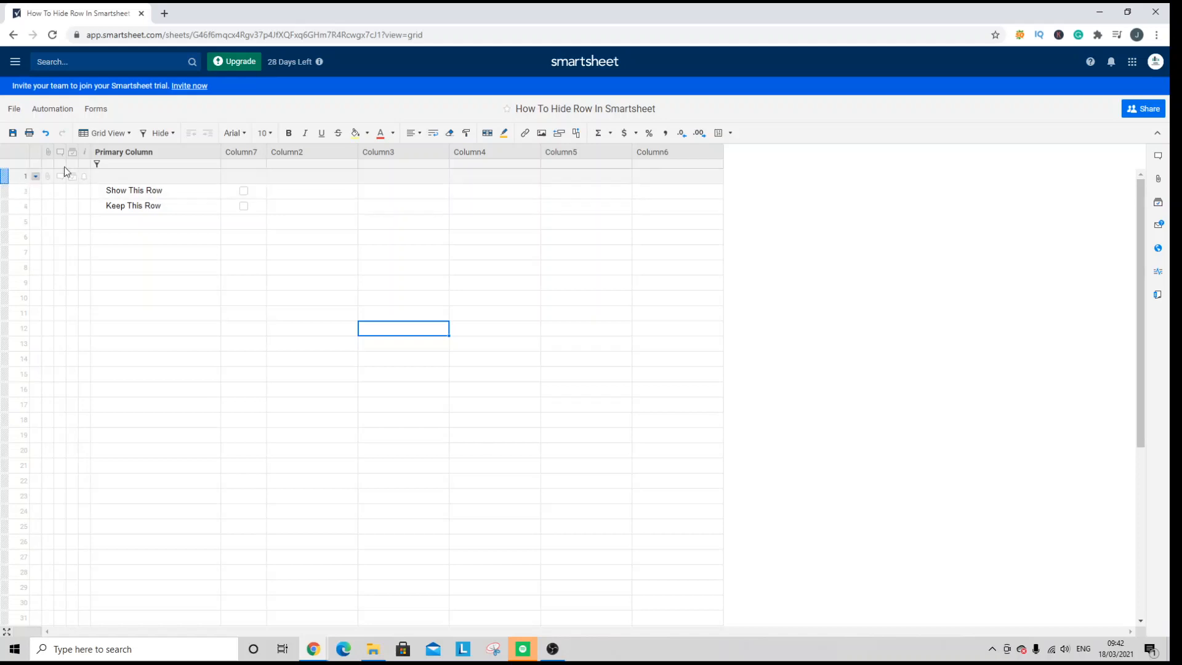
# - Turn filtering off, then reapply the saved Hide filter from the filter list
pyautogui.click(158, 133)
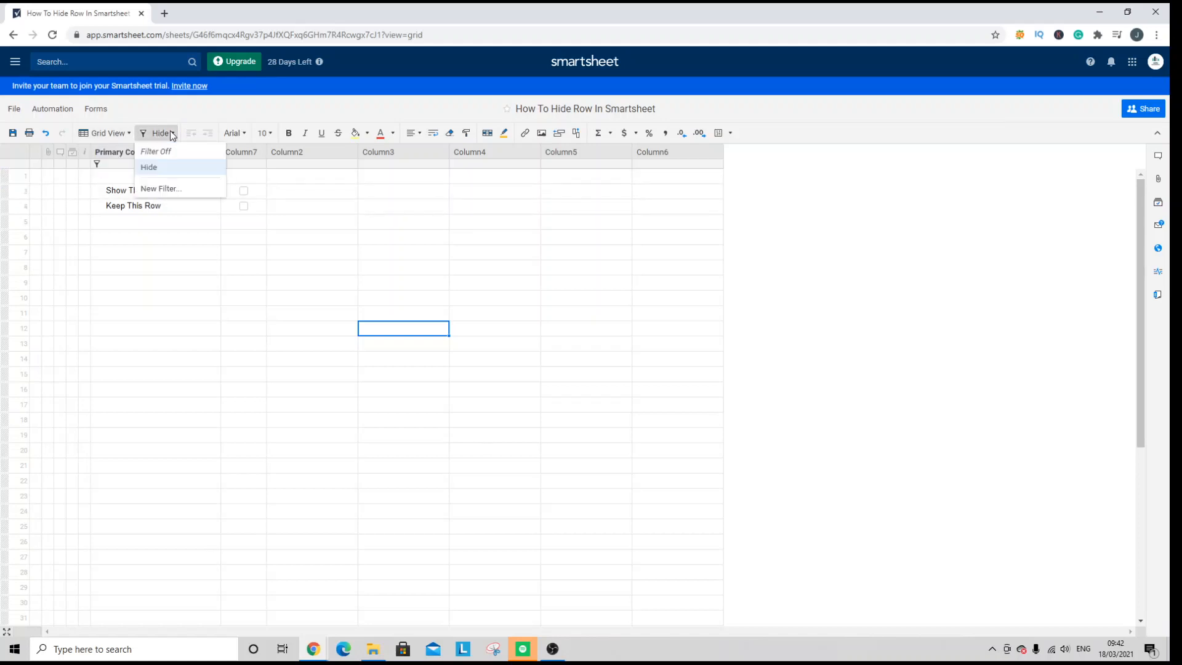
pyautogui.moveTo(155, 151)
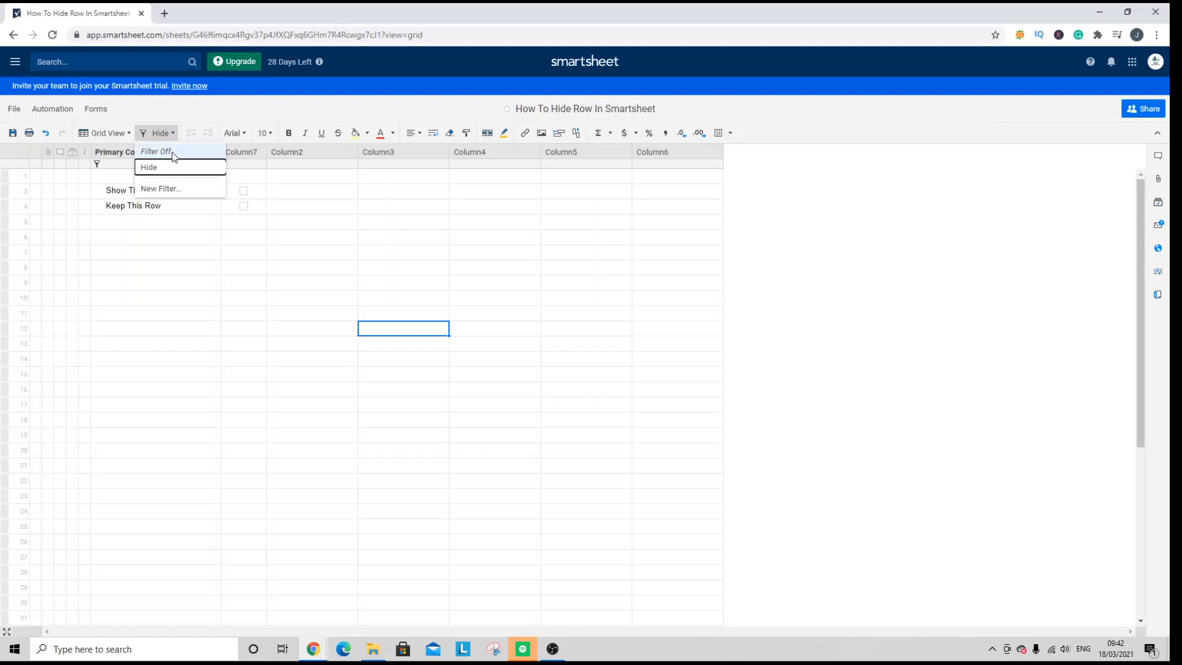
pyautogui.click(155, 152)
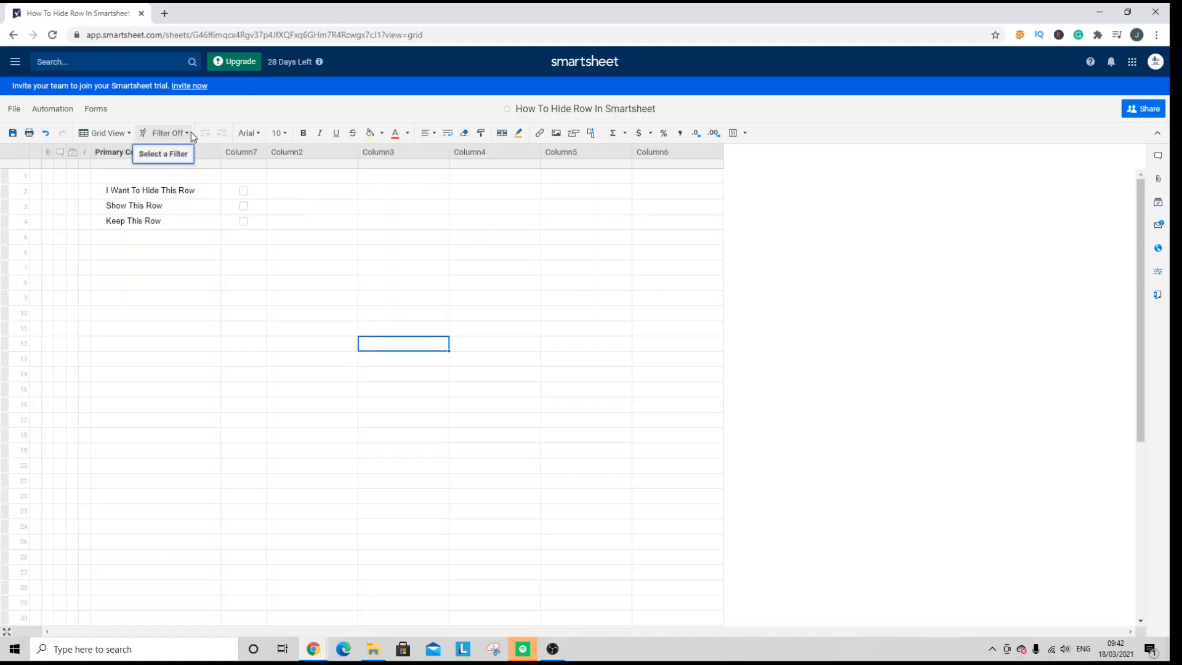
pyautogui.click(167, 133)
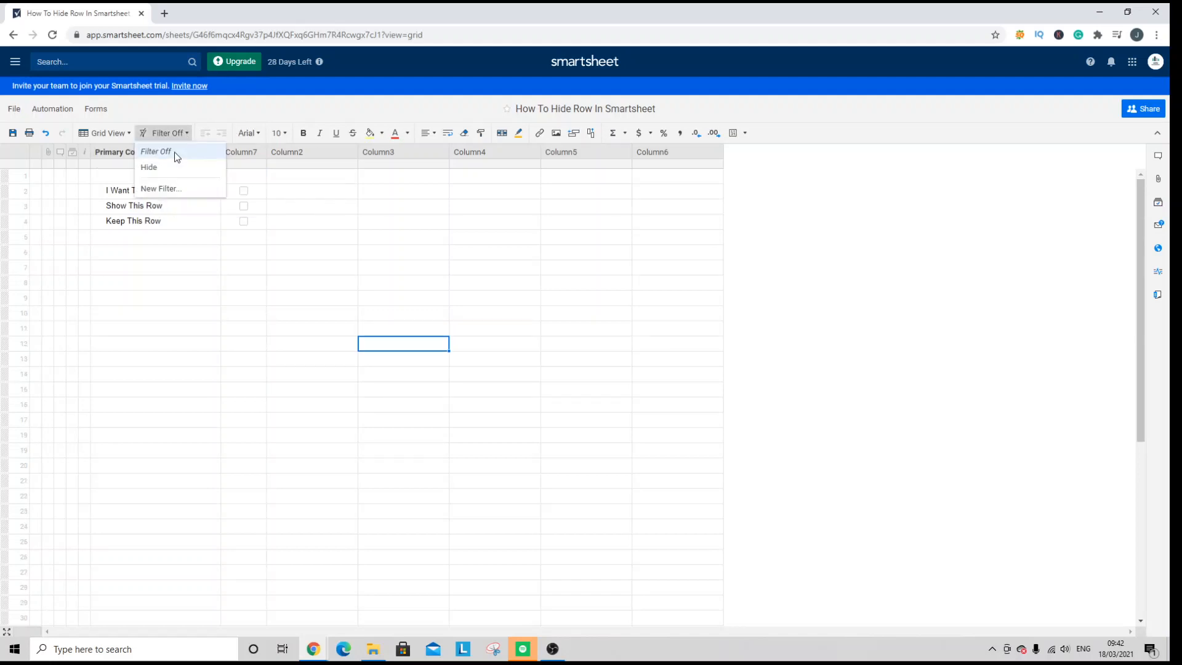
pyautogui.moveTo(149, 167)
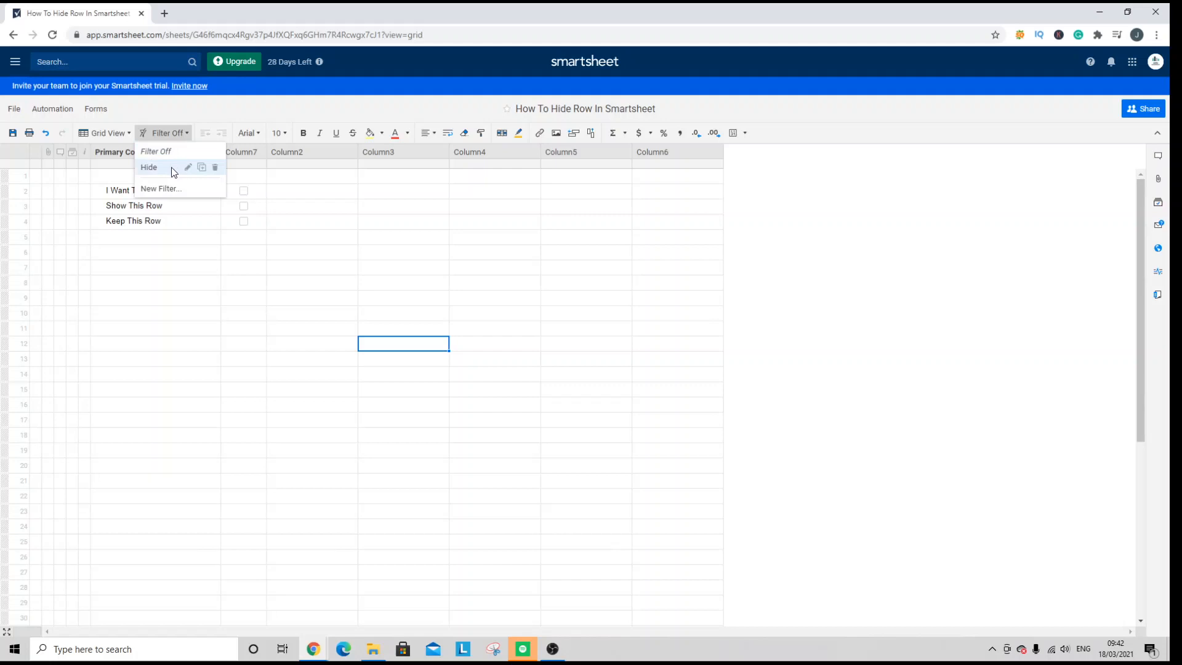
pyautogui.click(149, 167)
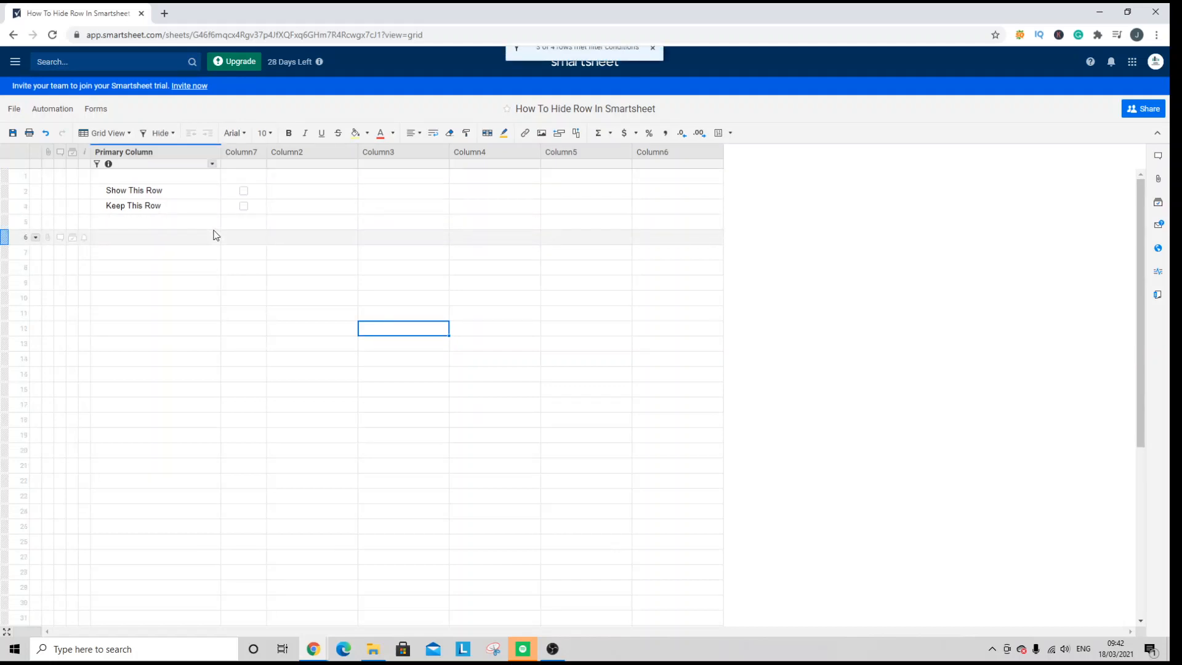
pyautogui.click(158, 133)
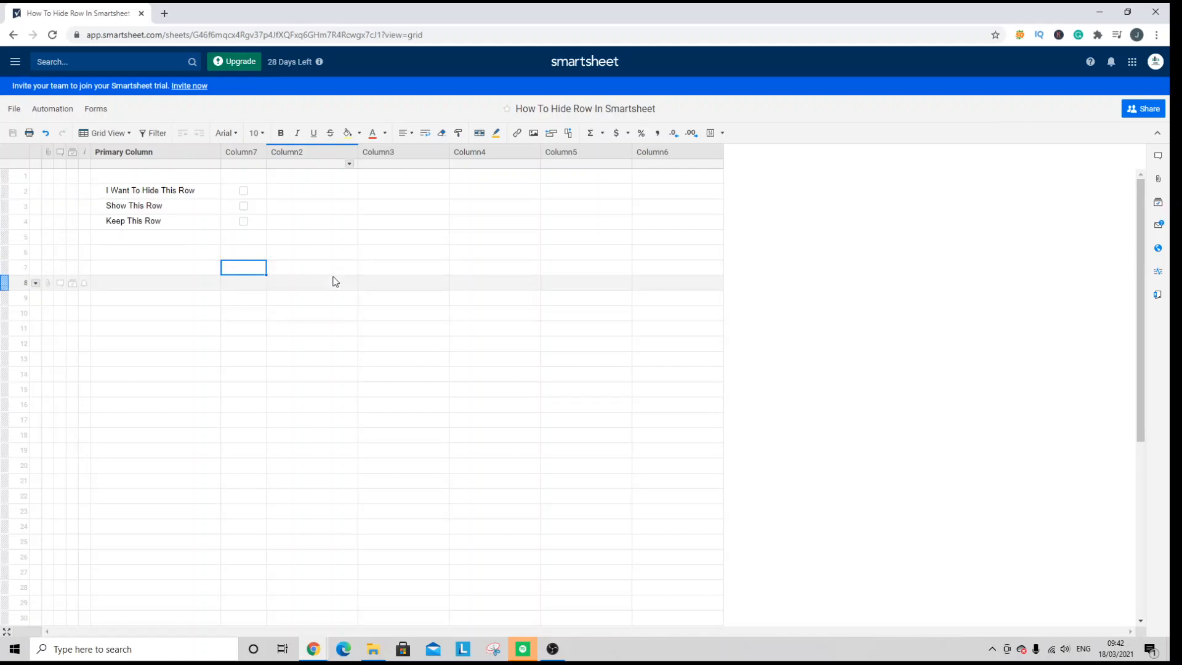
pyautogui.click(242, 268)
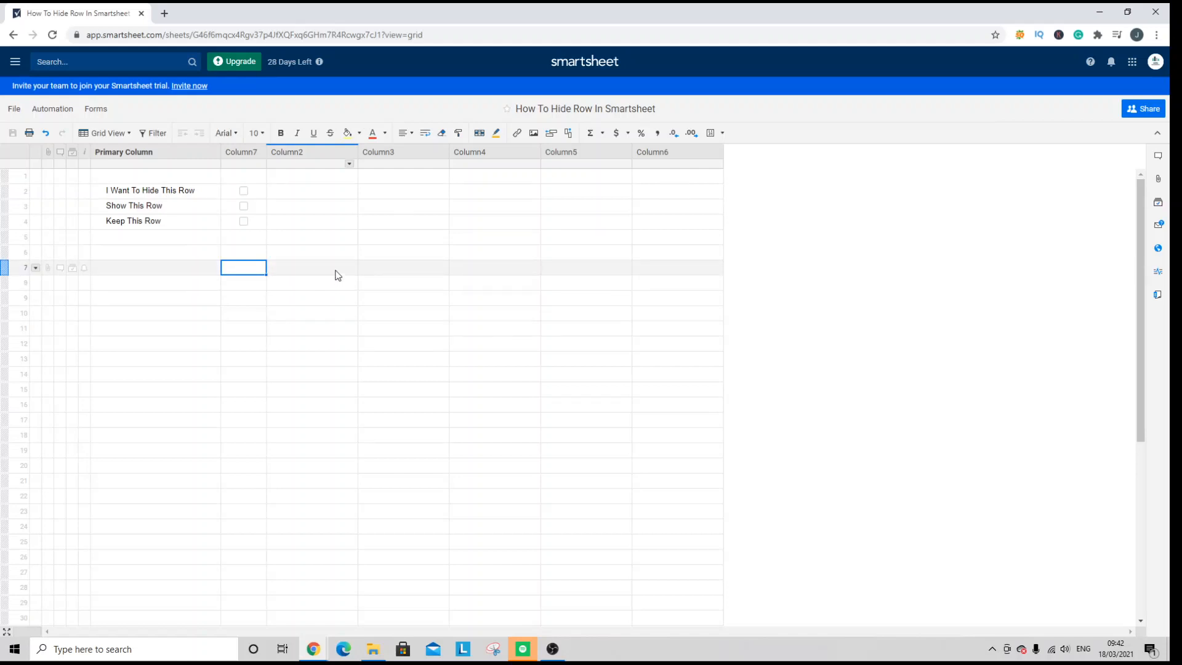
pyautogui.moveTo(156, 133)
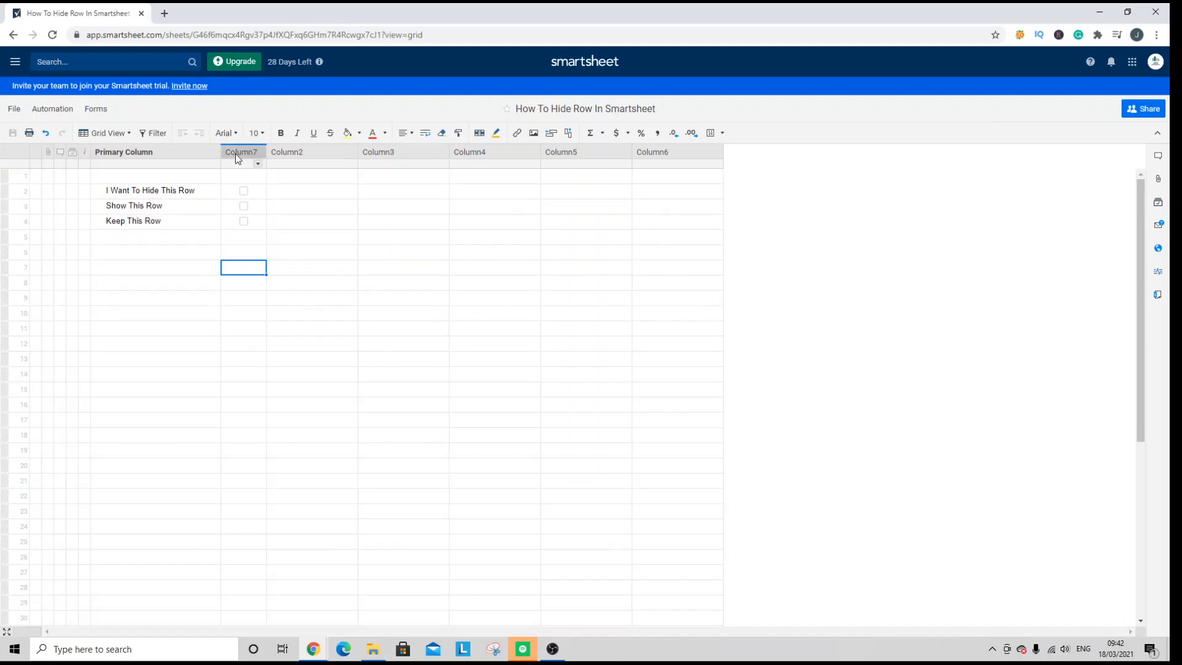
pyautogui.moveTo(243, 152)
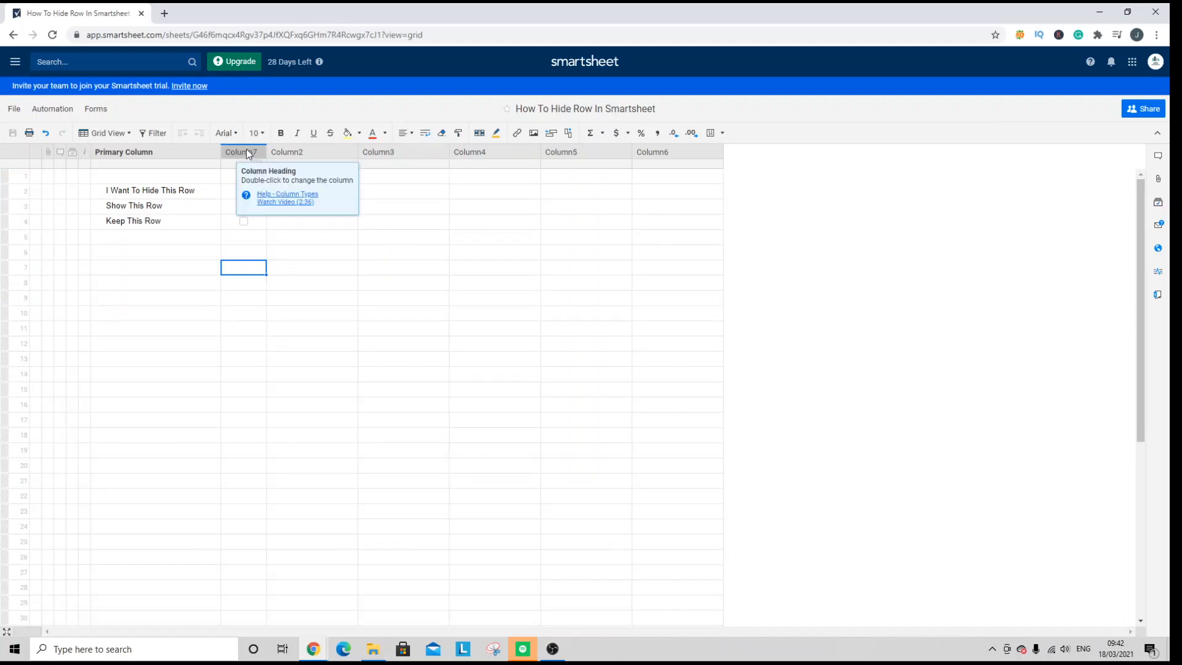
pyautogui.rightClick(241, 152)
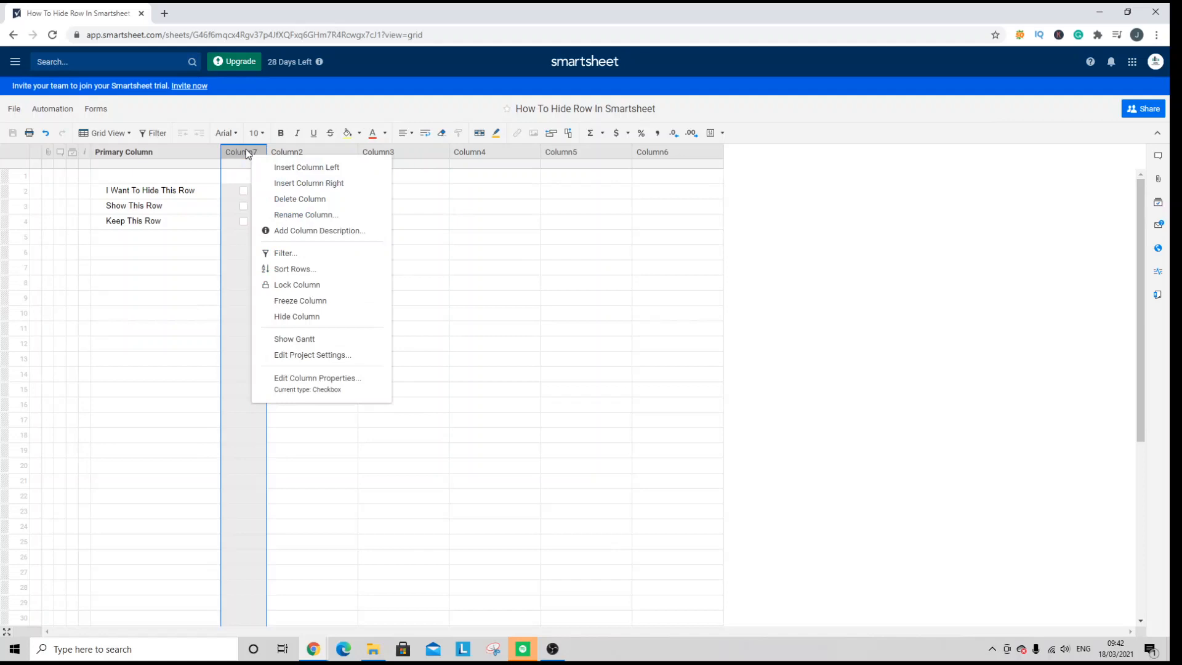
pyautogui.moveTo(332, 384)
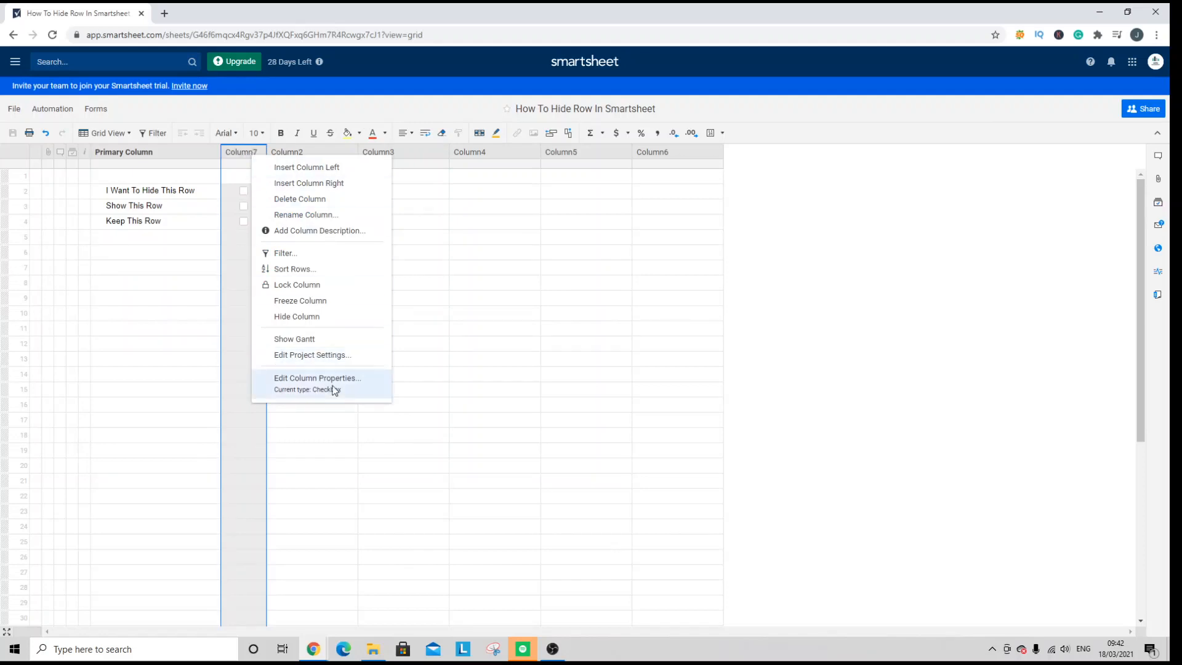
pyautogui.moveTo(362, 388)
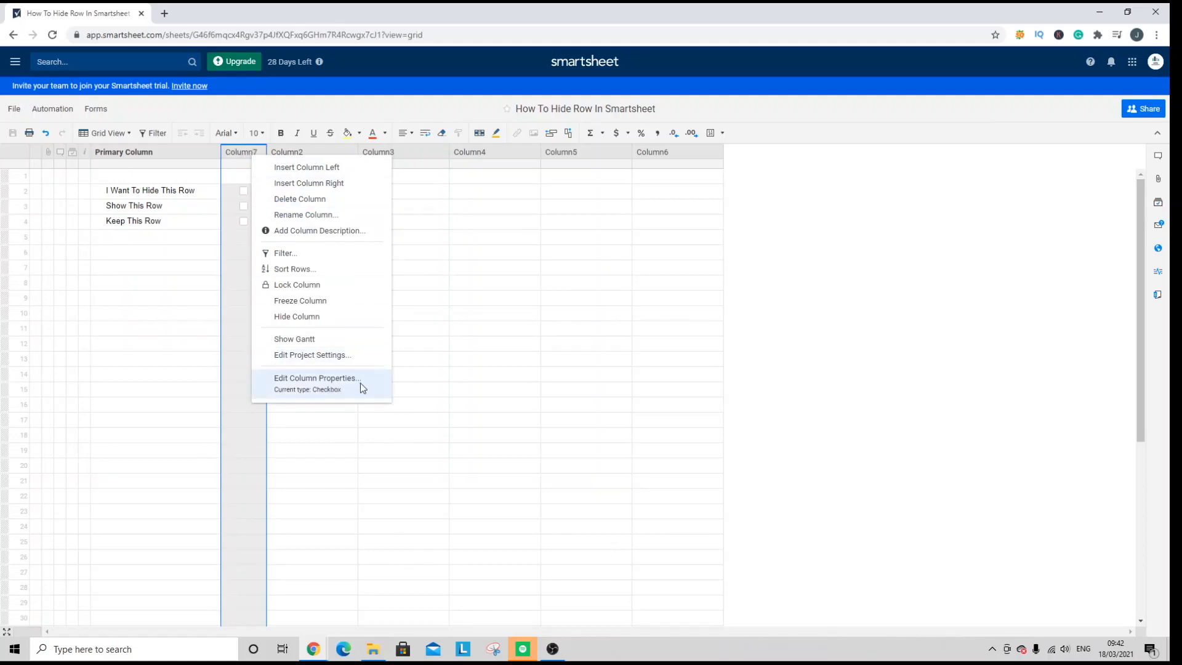
pyautogui.click(317, 377)
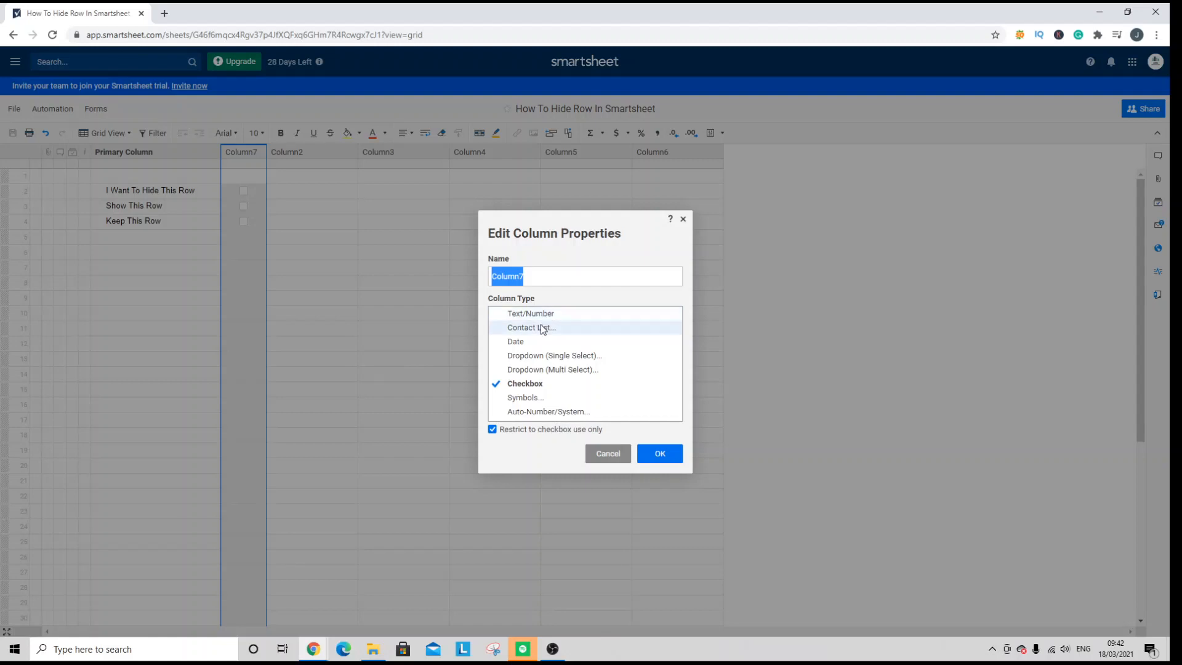
pyautogui.moveTo(524, 316)
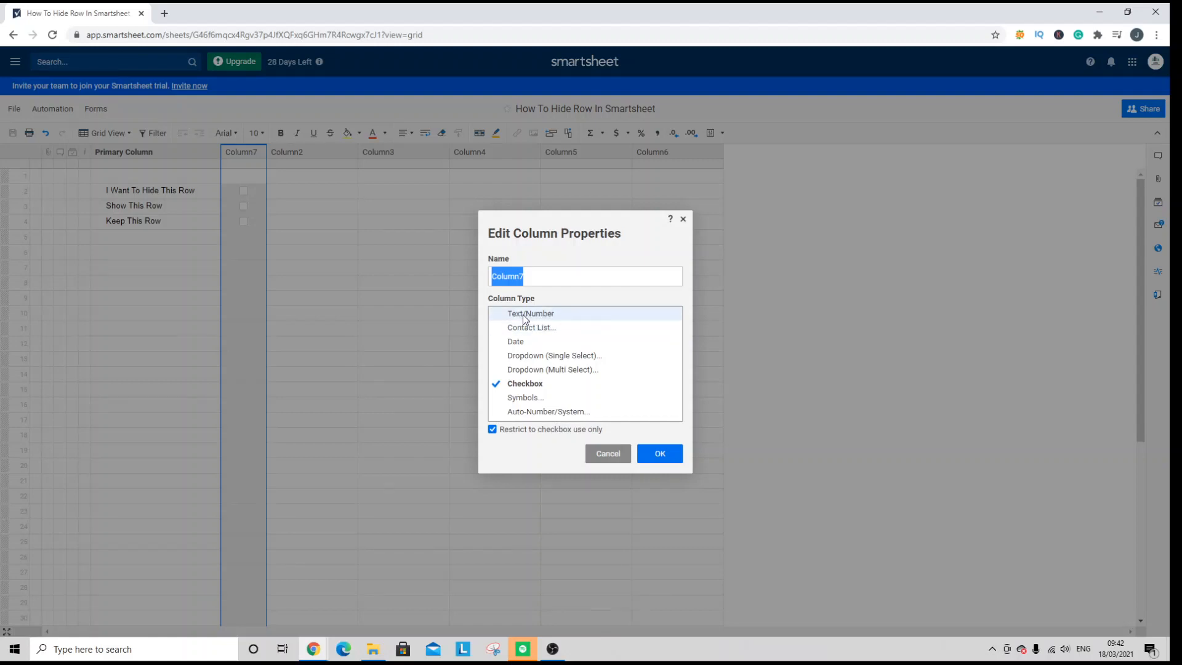
pyautogui.moveTo(540, 386)
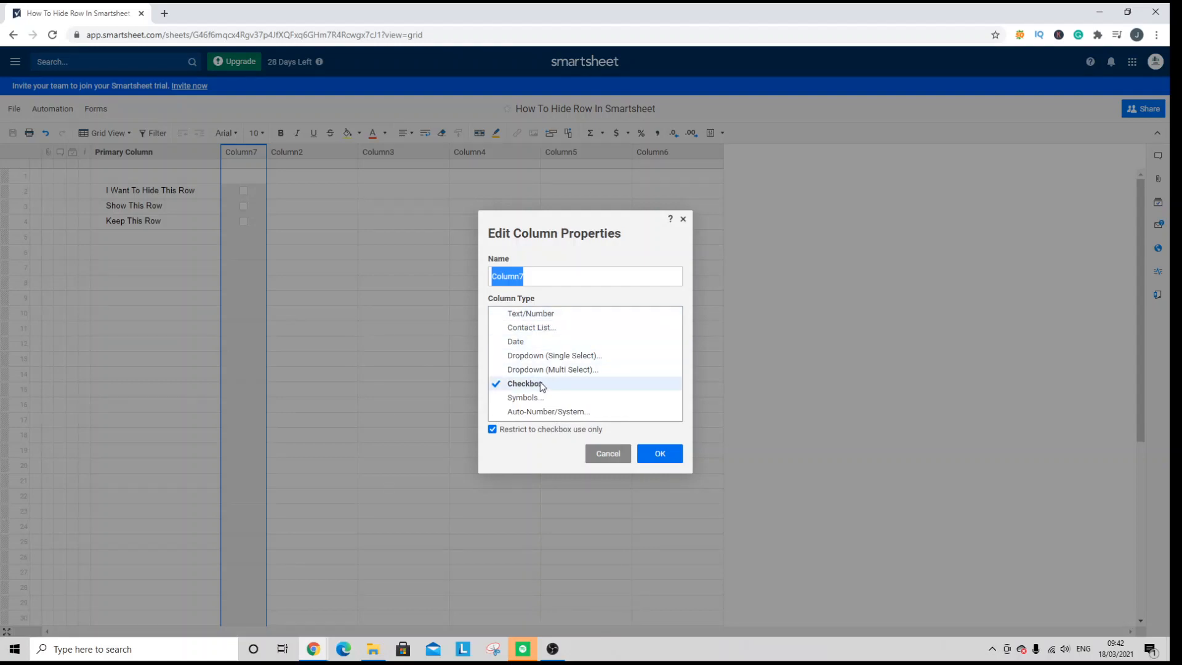
pyautogui.moveTo(577, 433)
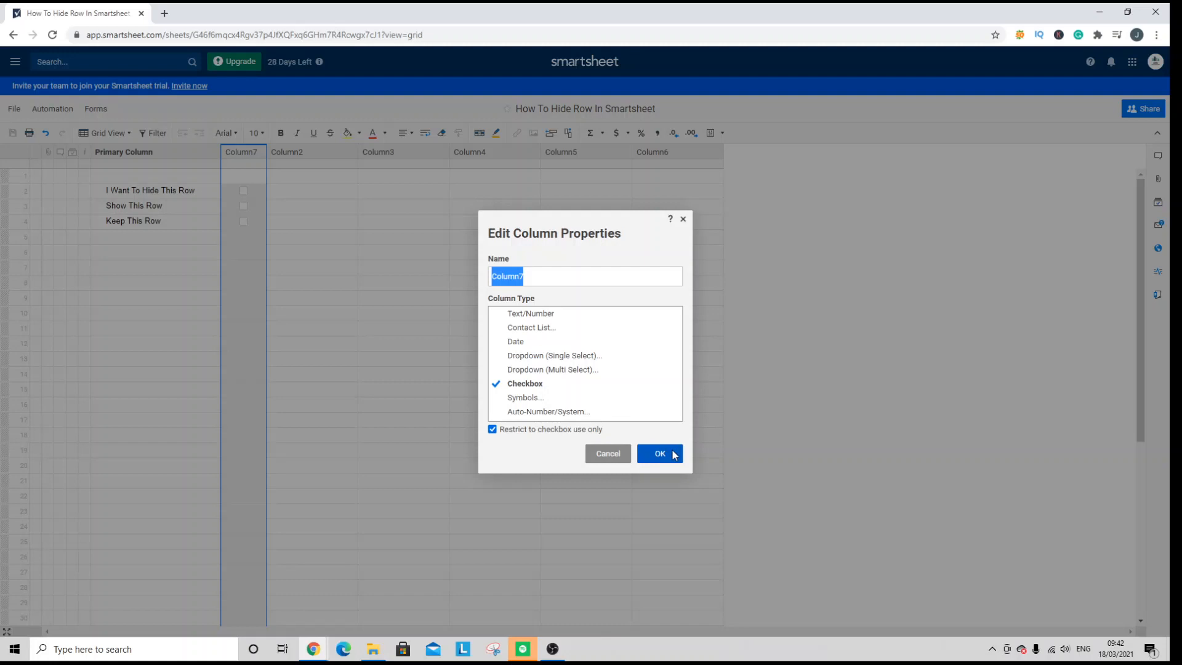
pyautogui.click(659, 453)
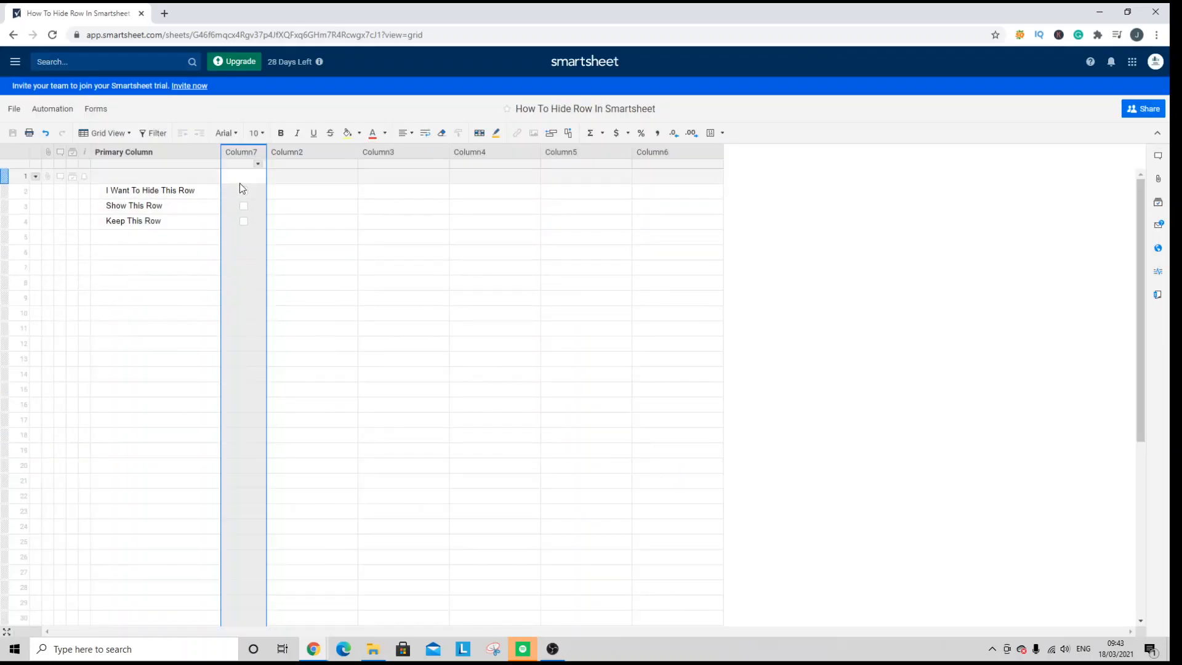
# - Enter 'Keep This Row' in a new Primary Column cell below the others
pyautogui.click(155, 236)
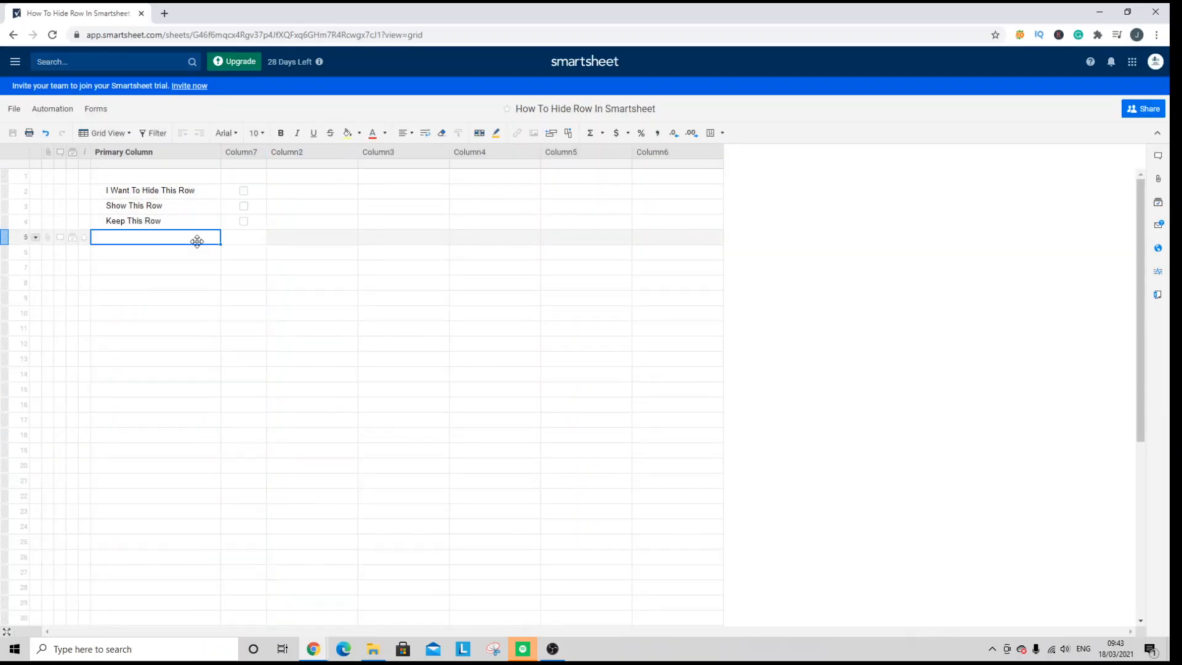
pyautogui.write('Keep R')
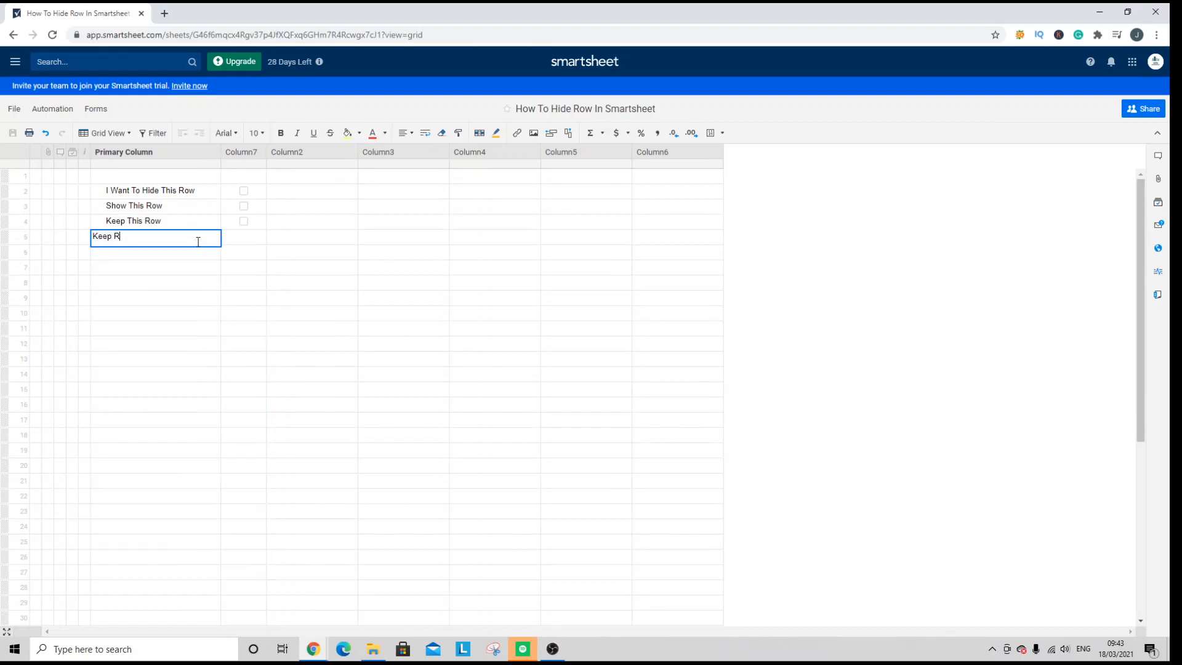
pyautogui.write('his Row')
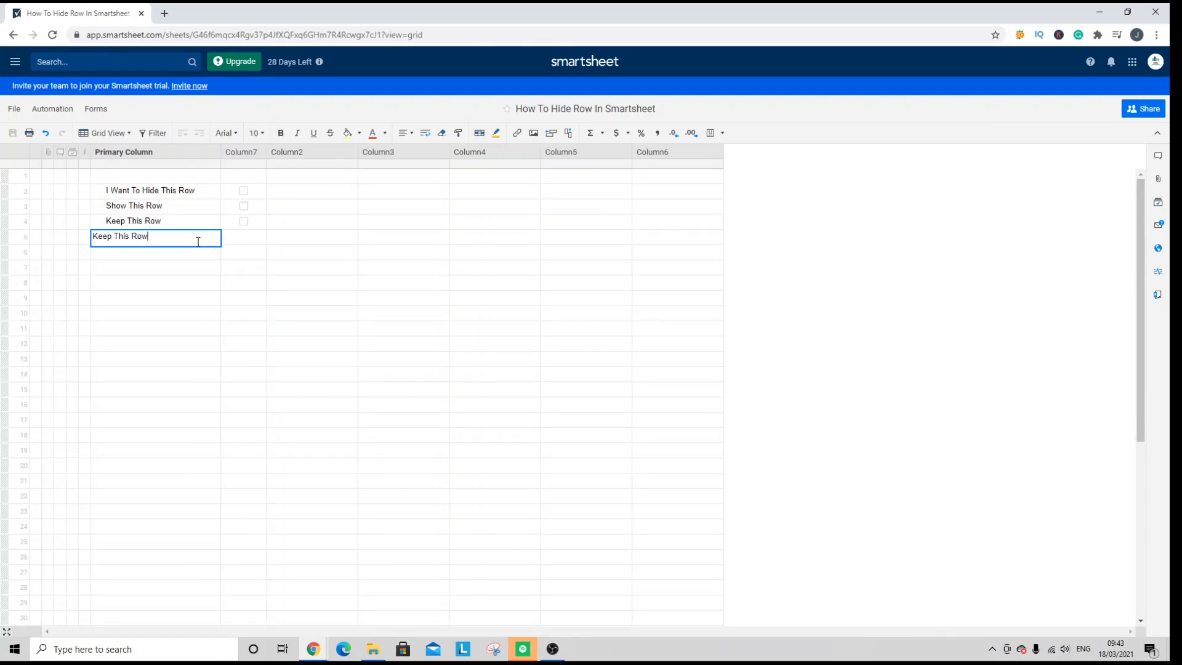
pyautogui.press('Return')
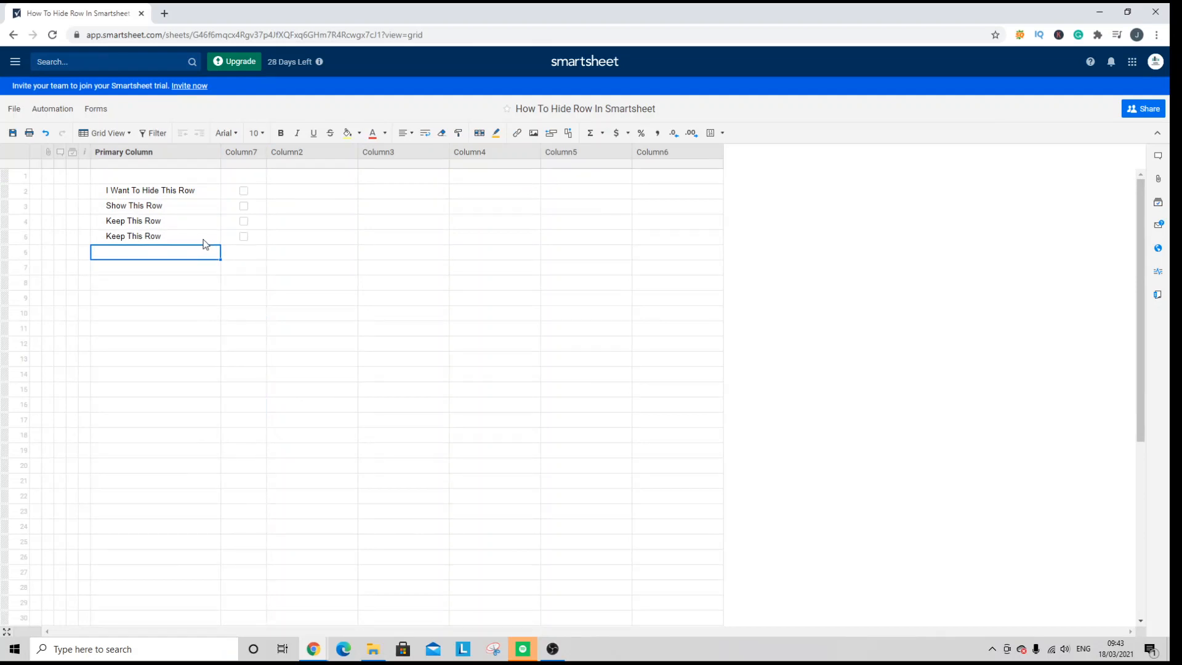
pyautogui.click(155, 236)
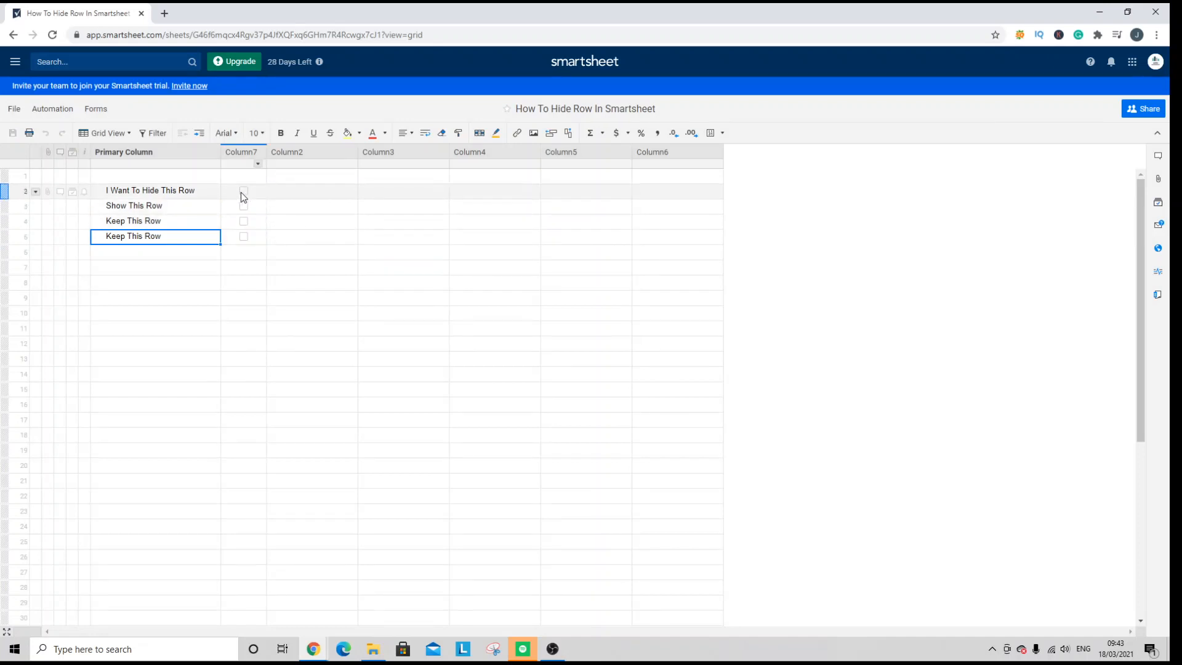
# - Tick the Column7 checkbox for 'I Want To Hide This Row'
pyautogui.click(243, 190)
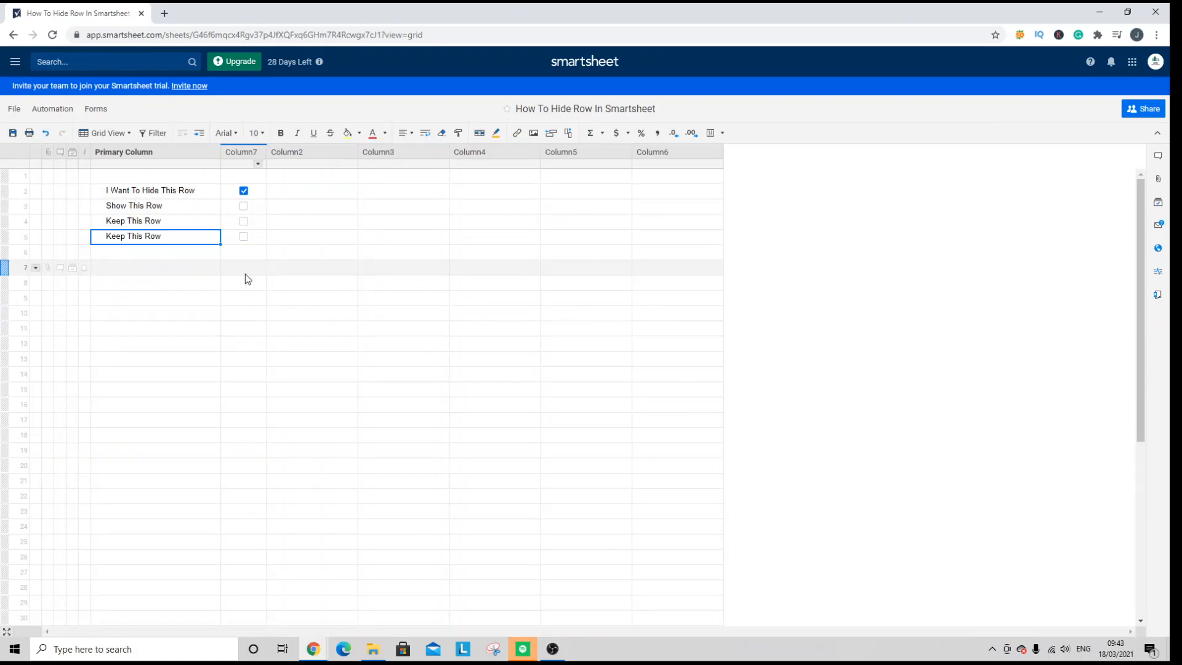
pyautogui.moveTo(155, 133)
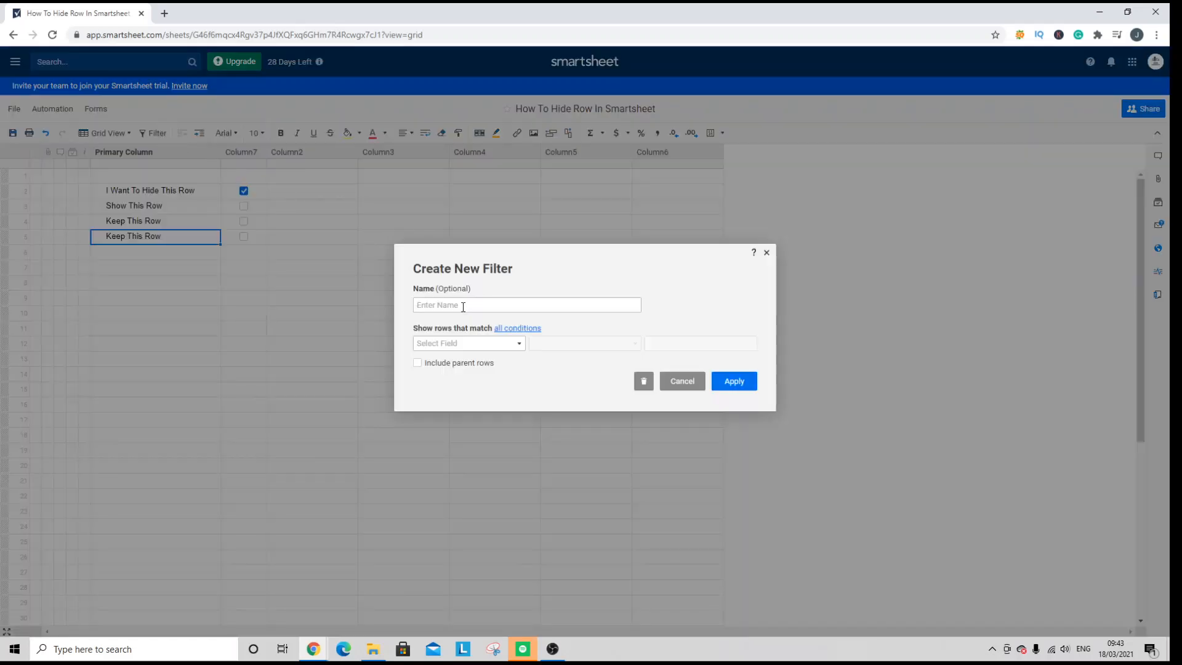
# - Name the filter 'Hide', set Column7 'is unchecked', and apply it
pyautogui.write('Hide')
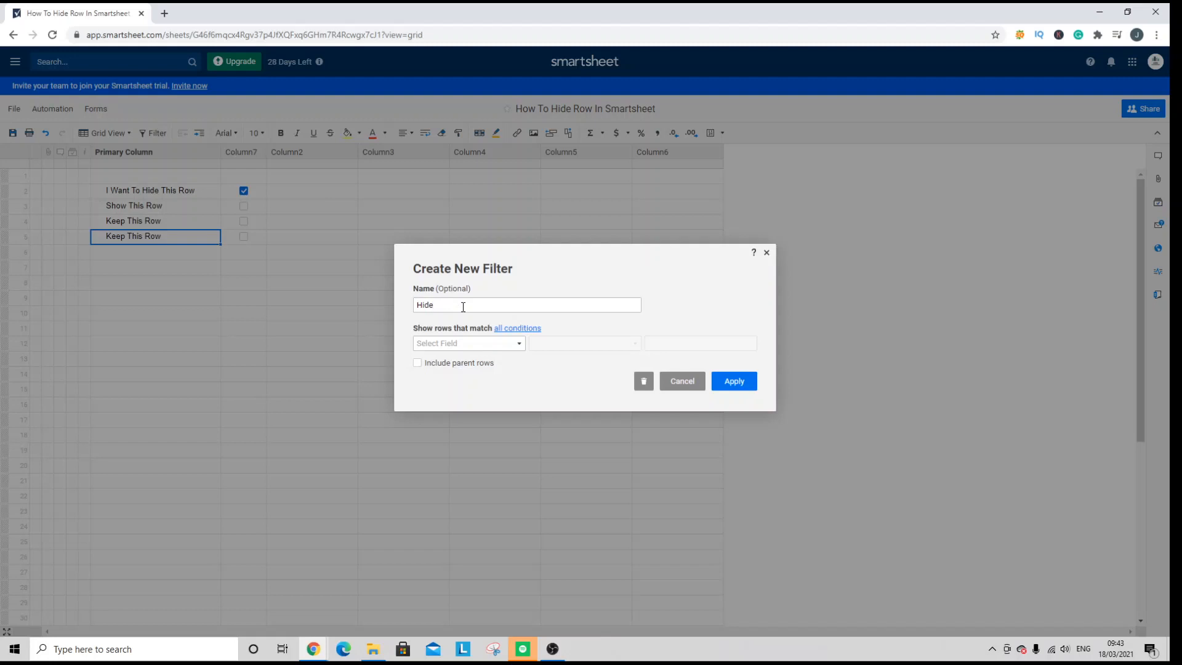
pyautogui.click(467, 343)
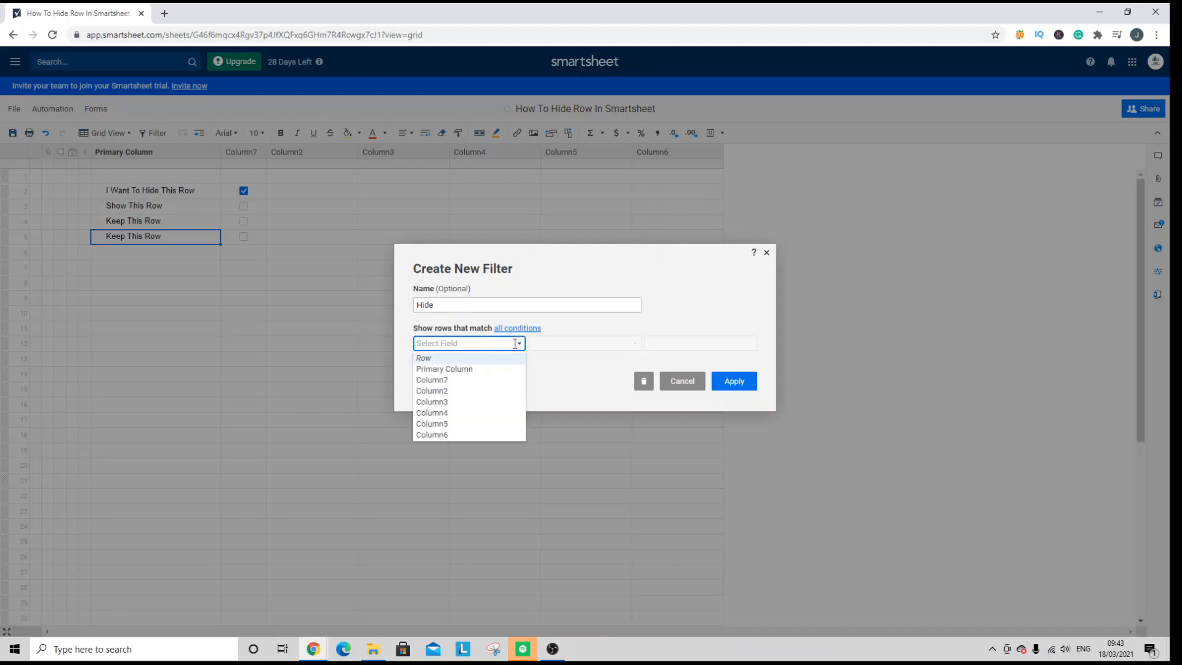
pyautogui.moveTo(469, 380)
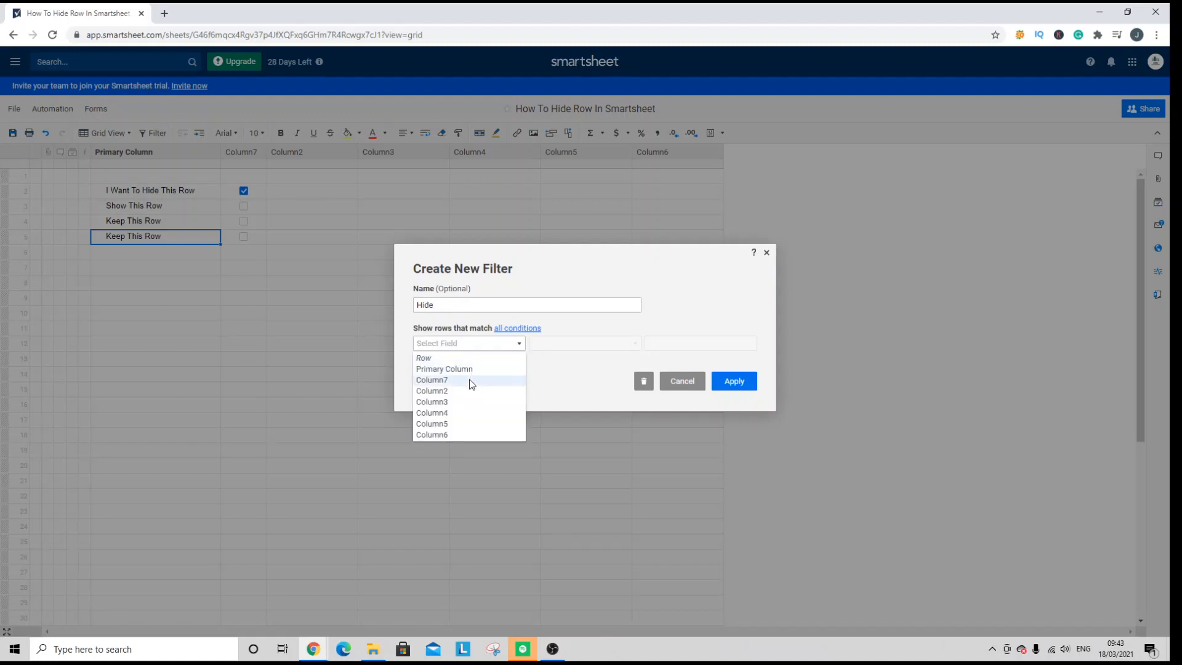
pyautogui.click(432, 379)
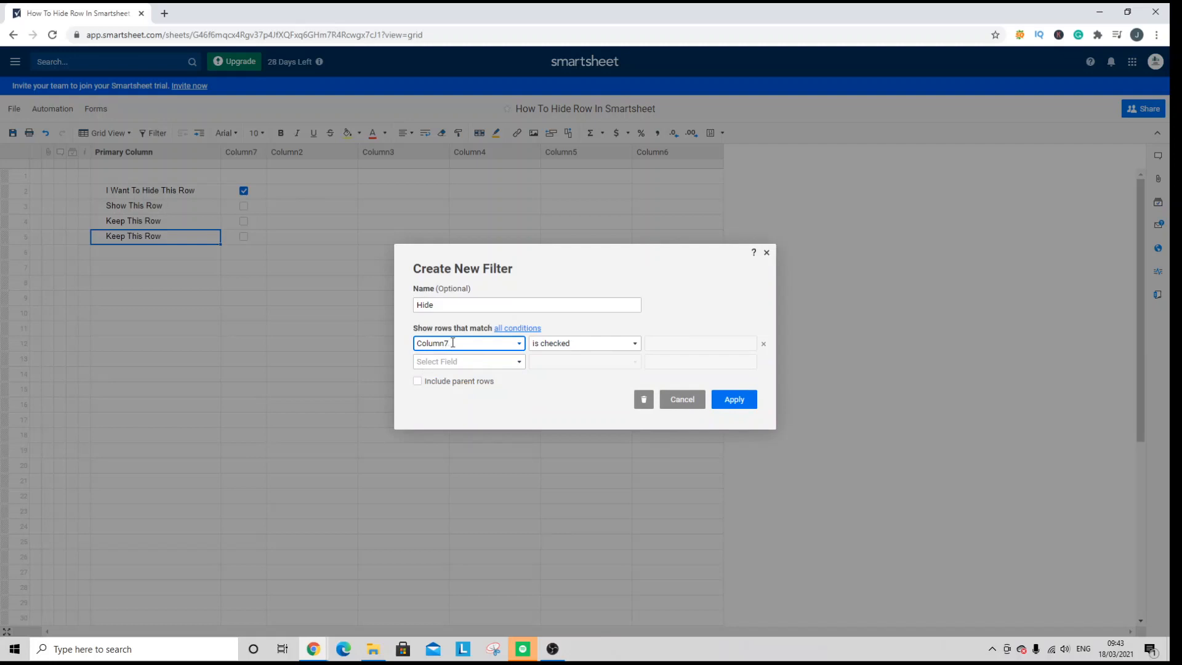
pyautogui.moveTo(401, 318)
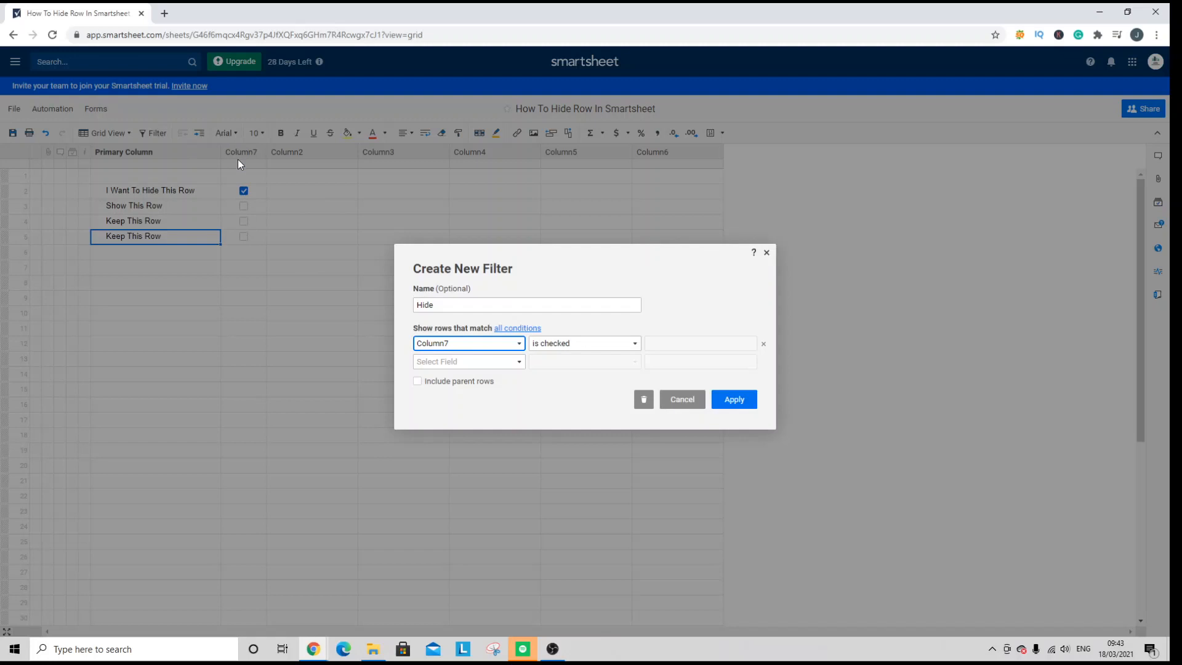
pyautogui.click(584, 343)
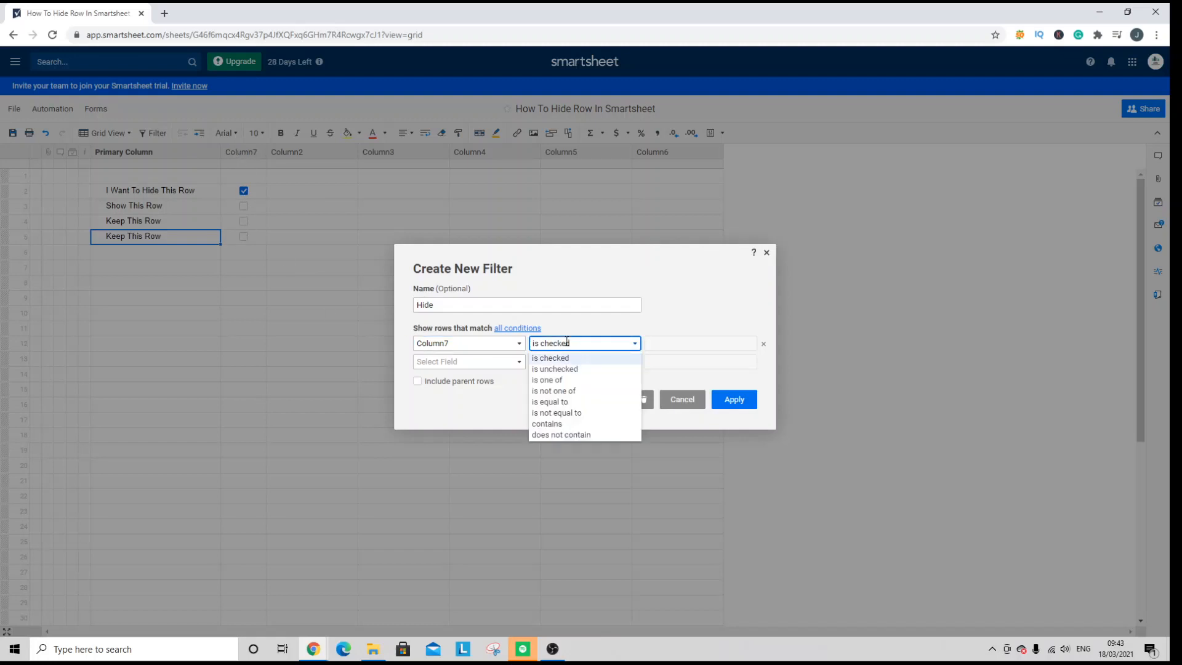
pyautogui.moveTo(579, 369)
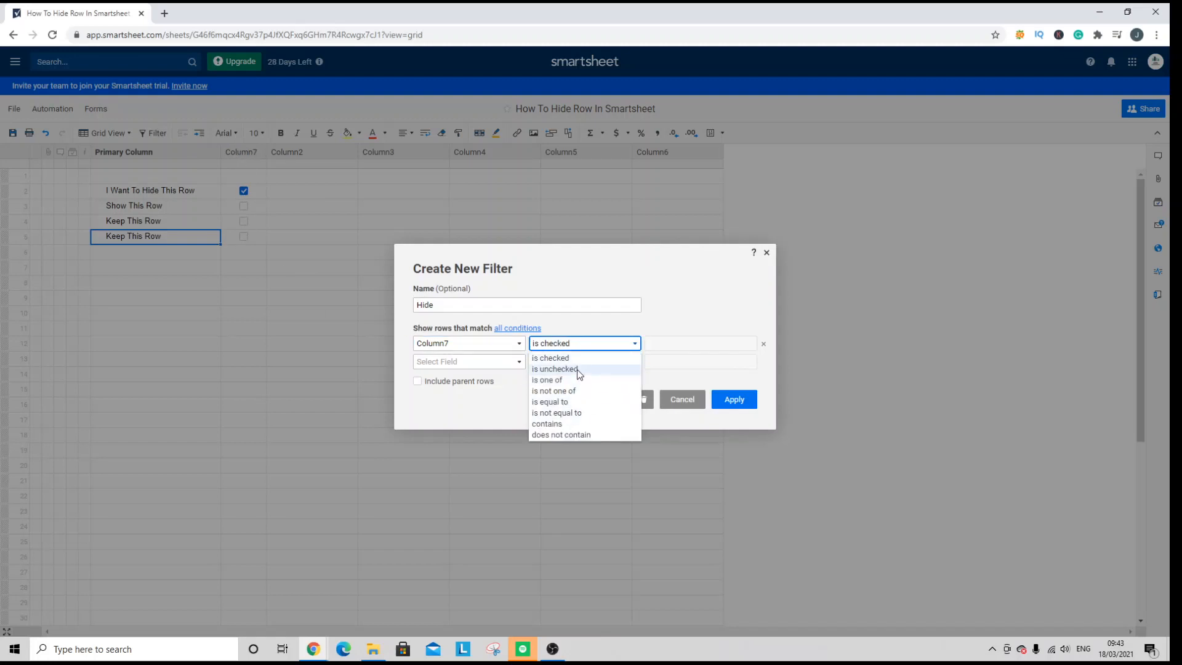
pyautogui.click(555, 369)
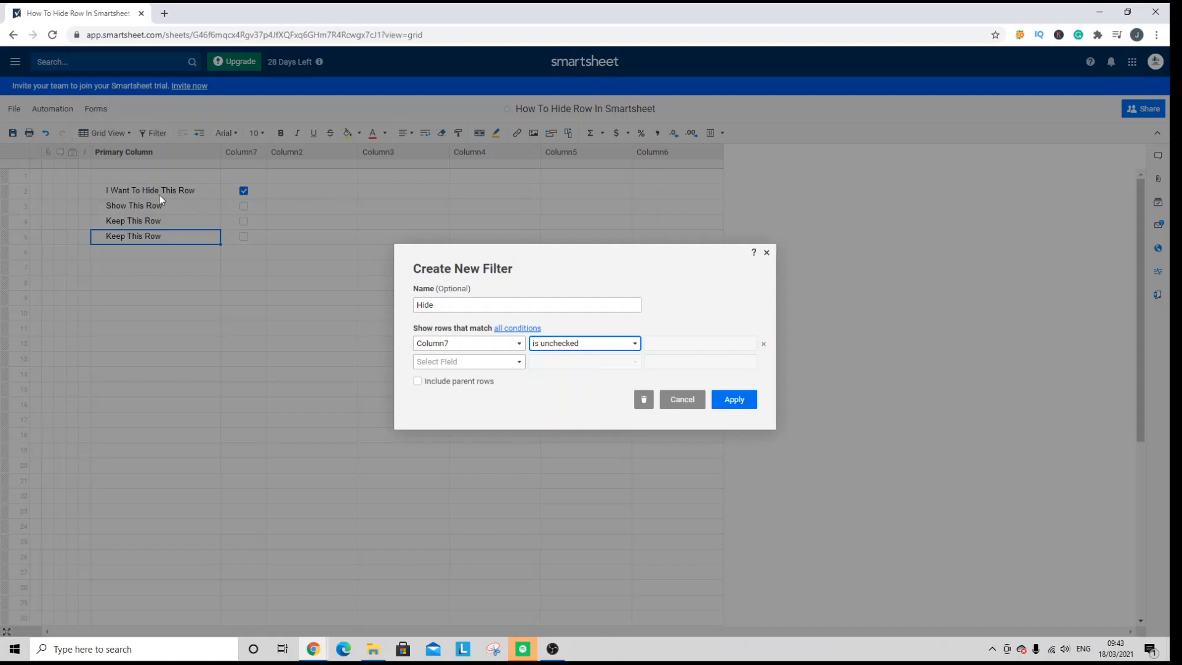
pyautogui.moveTo(733, 399)
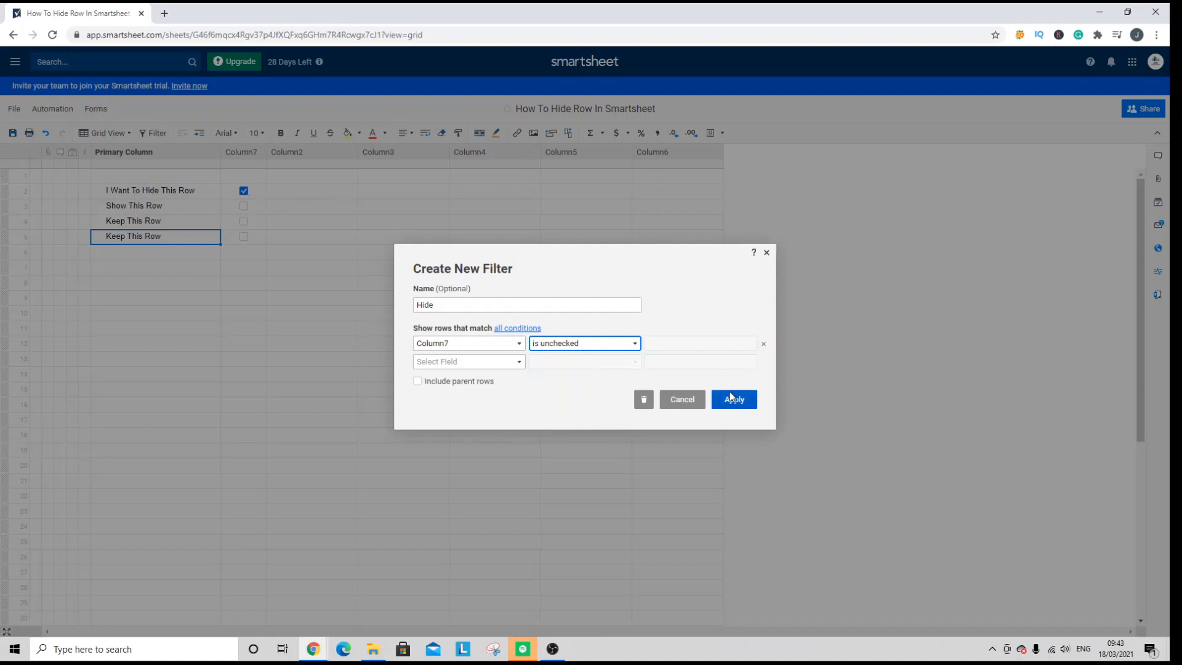
pyautogui.click(733, 399)
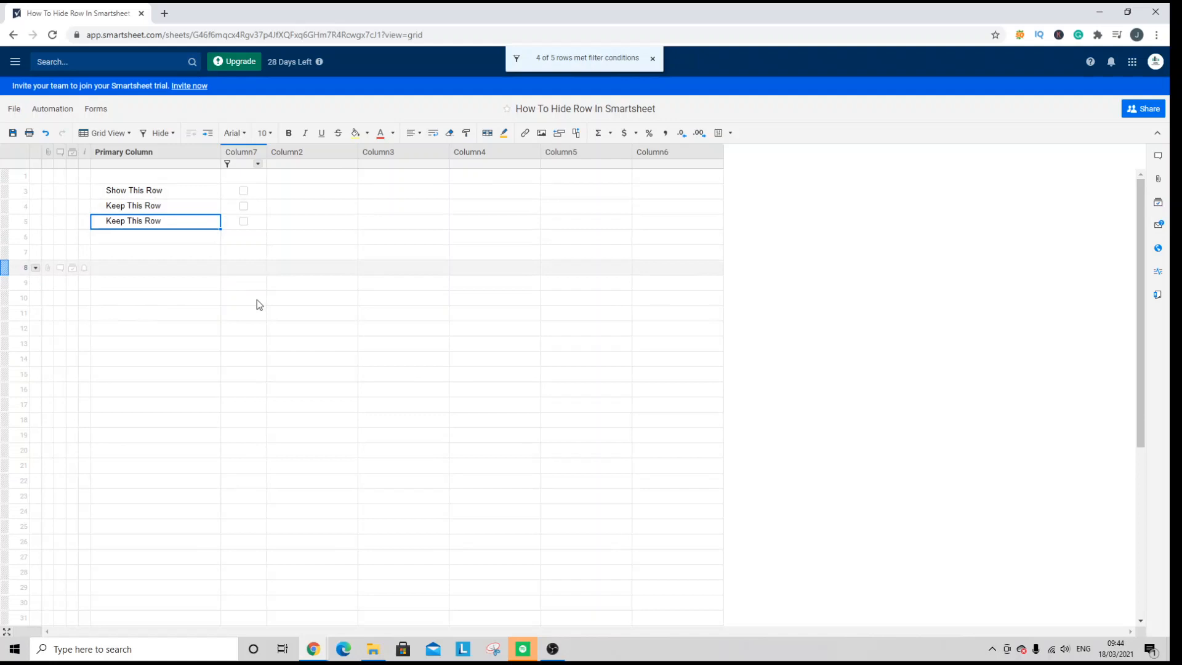
# - Open the saved filters dropdown showing Hide and Filter Off
pyautogui.click(264, 329)
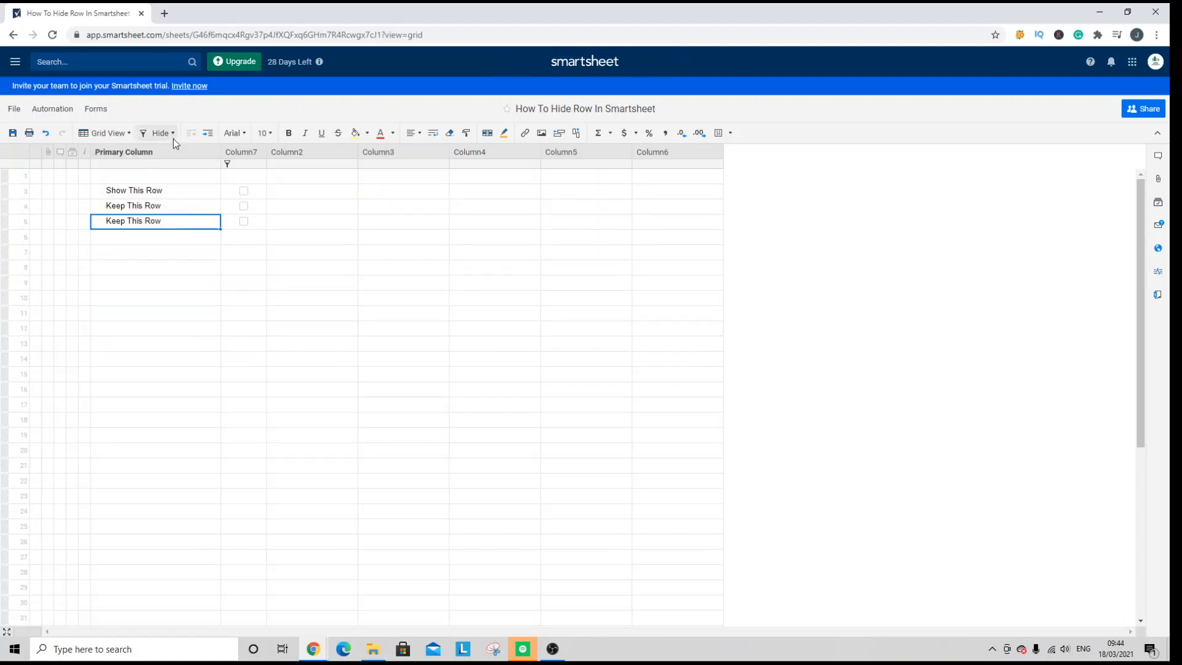
pyautogui.click(158, 133)
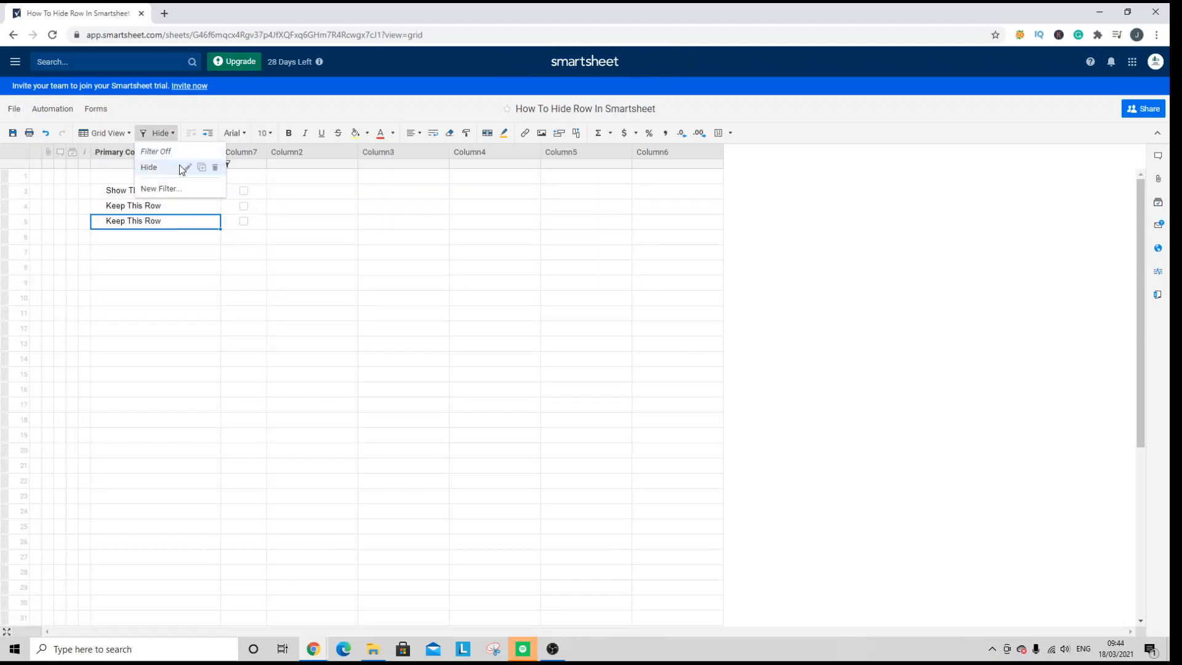
pyautogui.moveTo(218, 169)
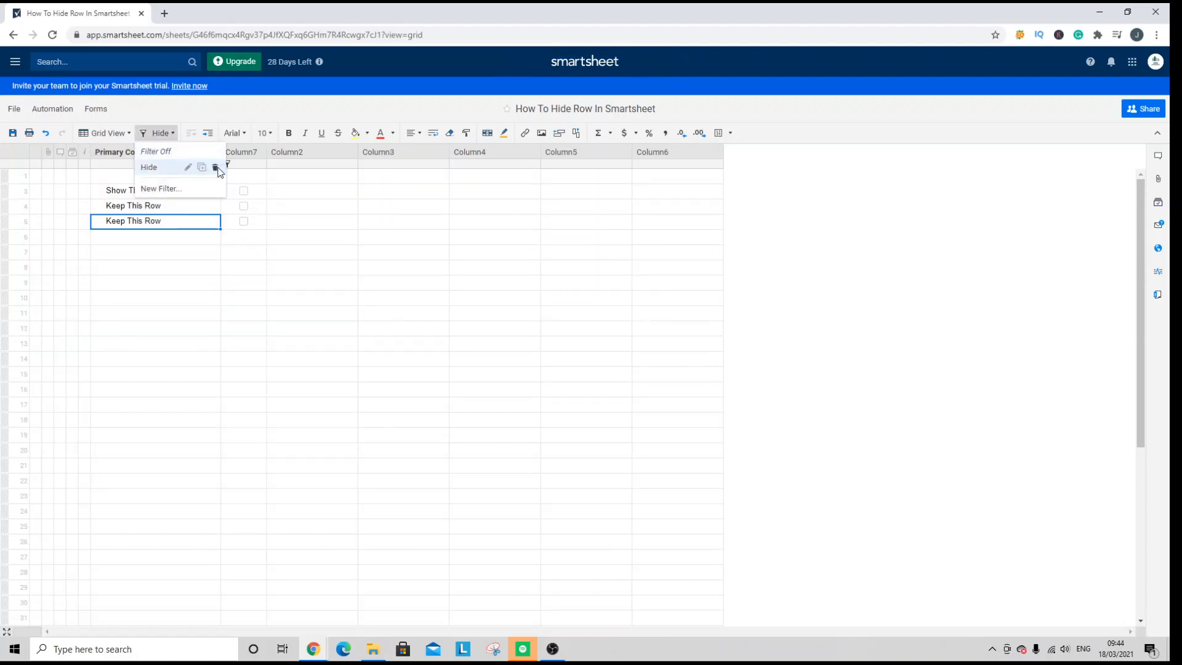
pyautogui.moveTo(175, 166)
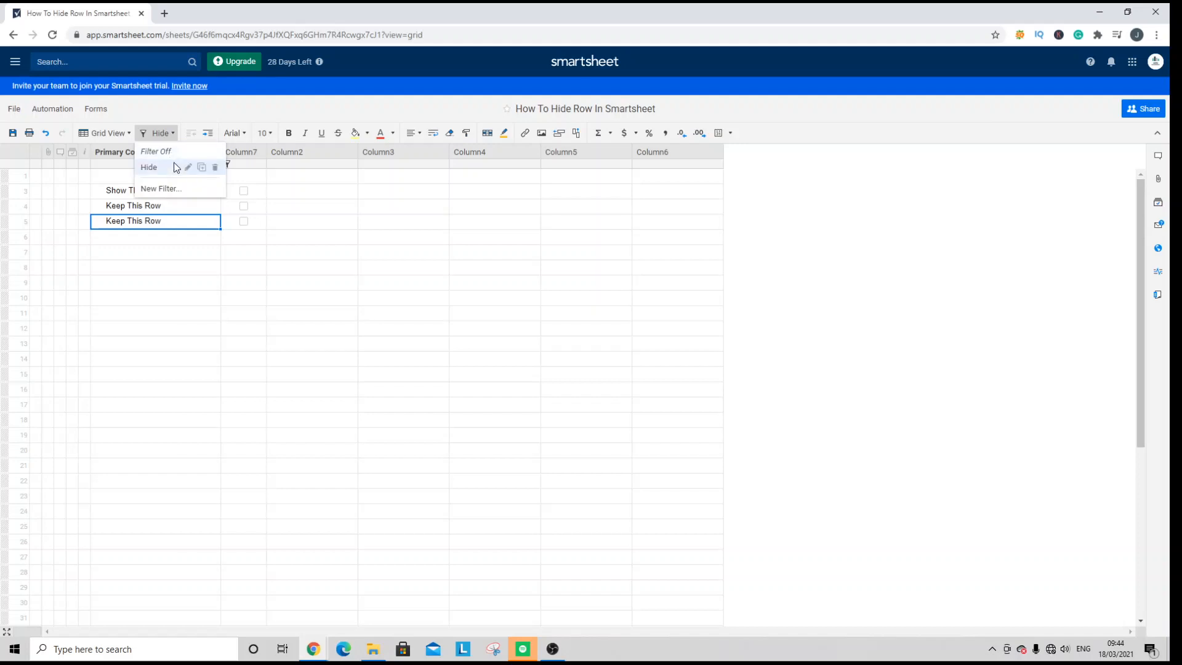
pyautogui.moveTo(221, 168)
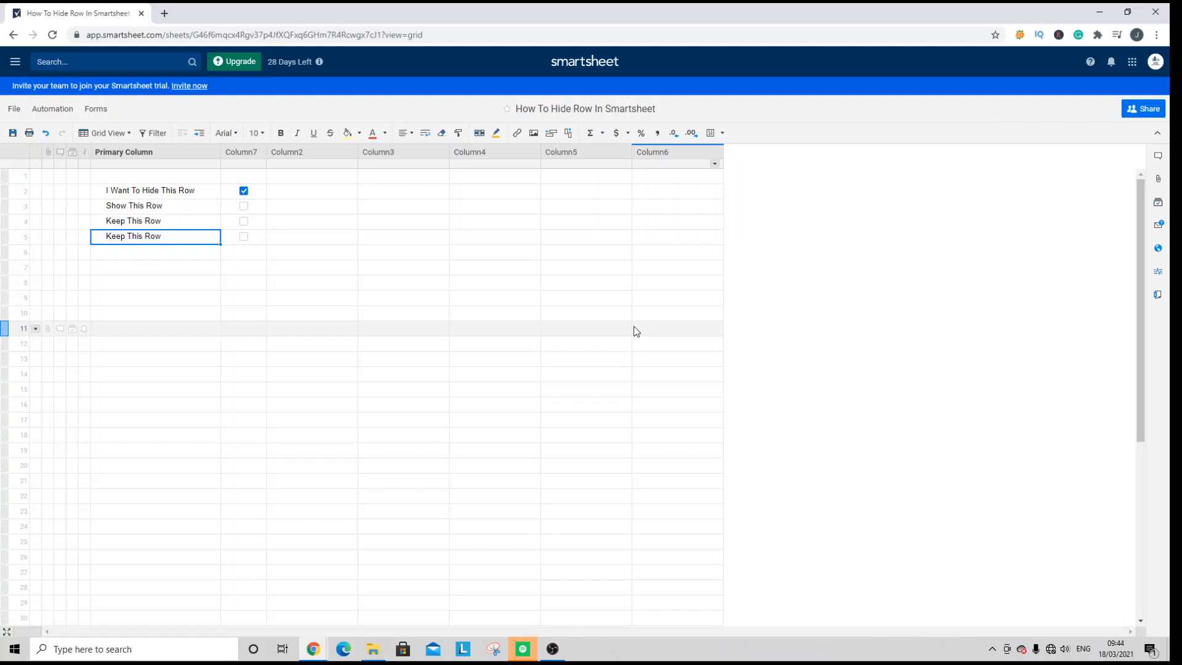
pyautogui.moveTo(627, 362)
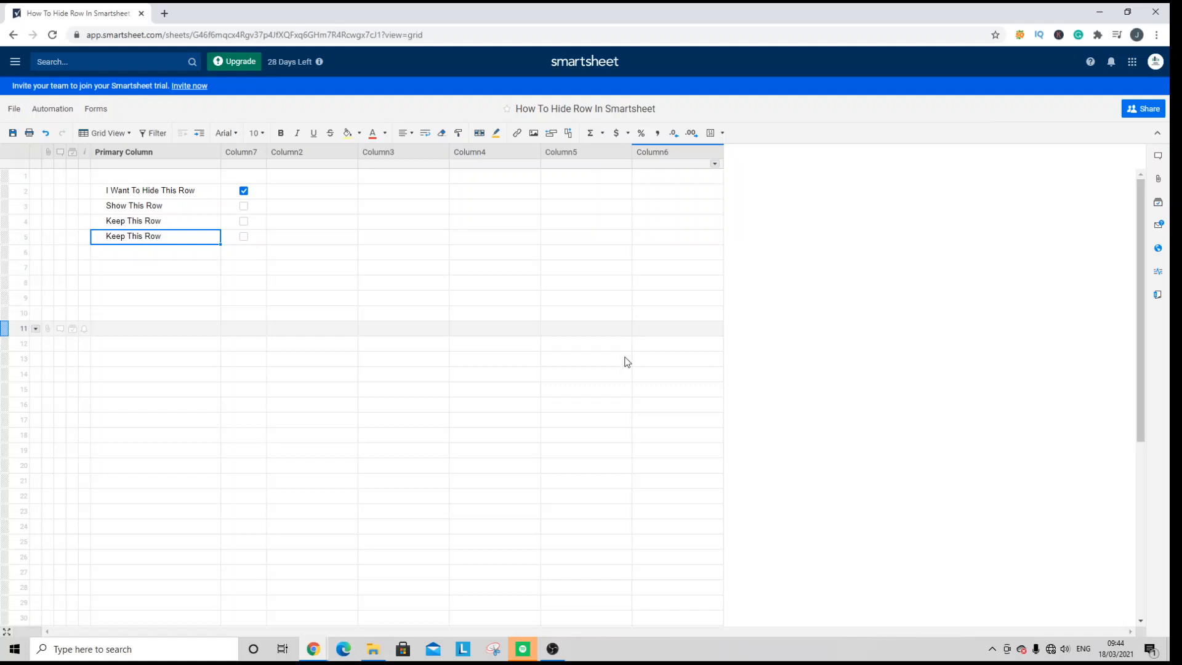